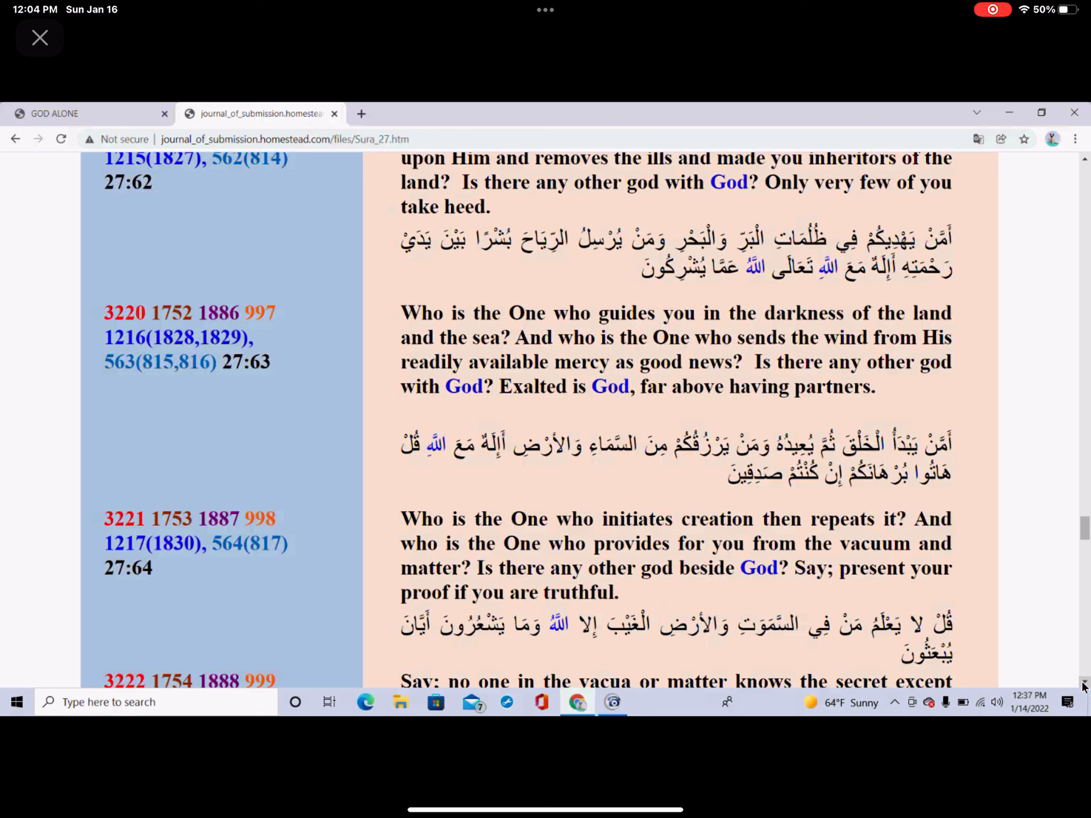
mouse_move(1063, 570)
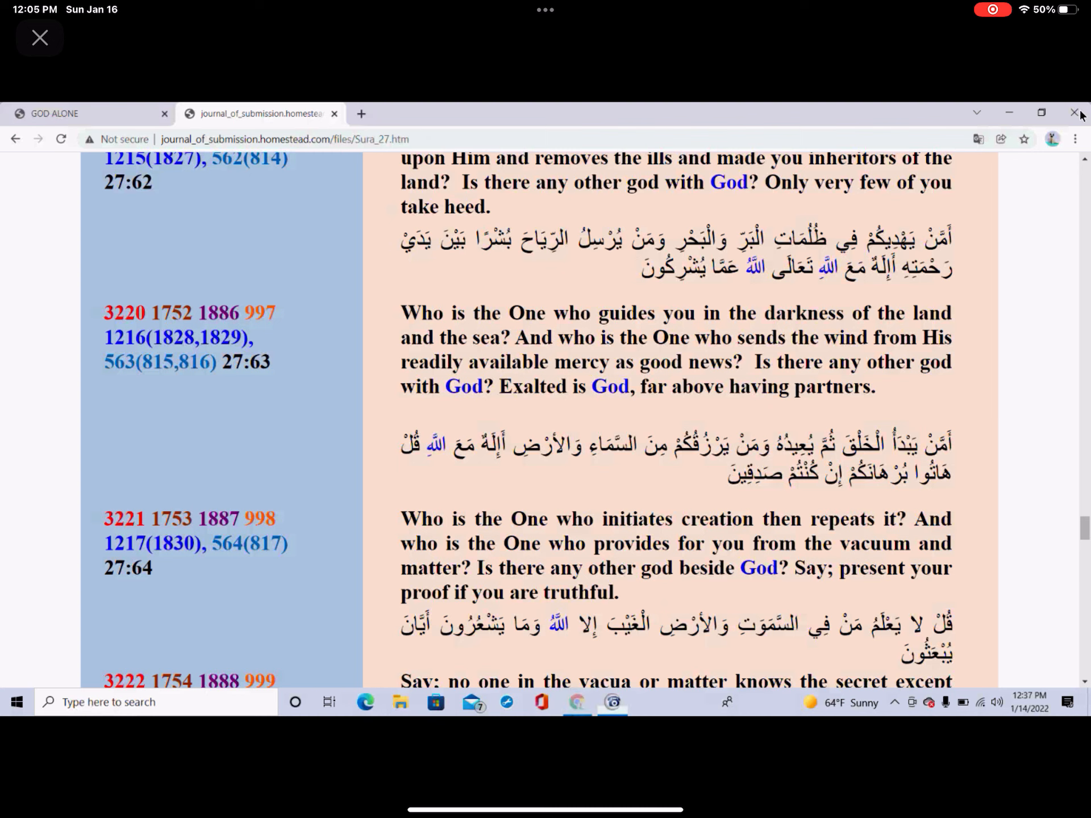
- Close the Chrome window showing the Sura 27 verses page
click(1073, 113)
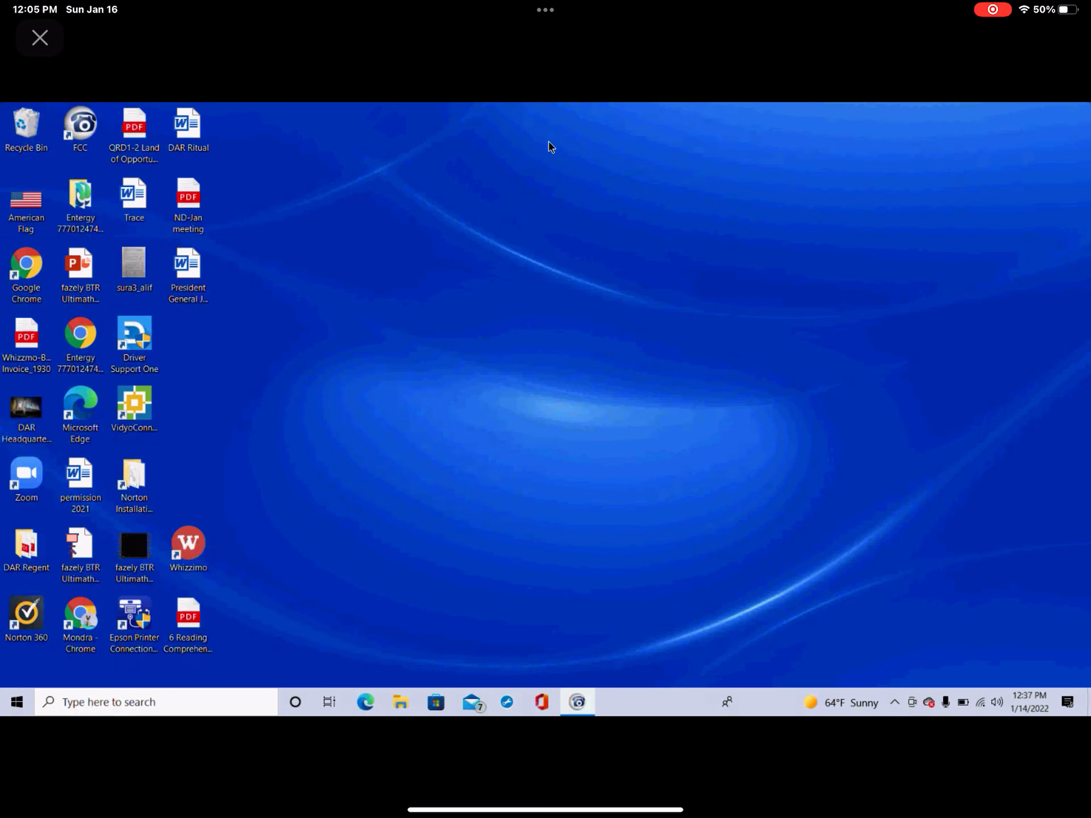
mouse_move(585, 138)
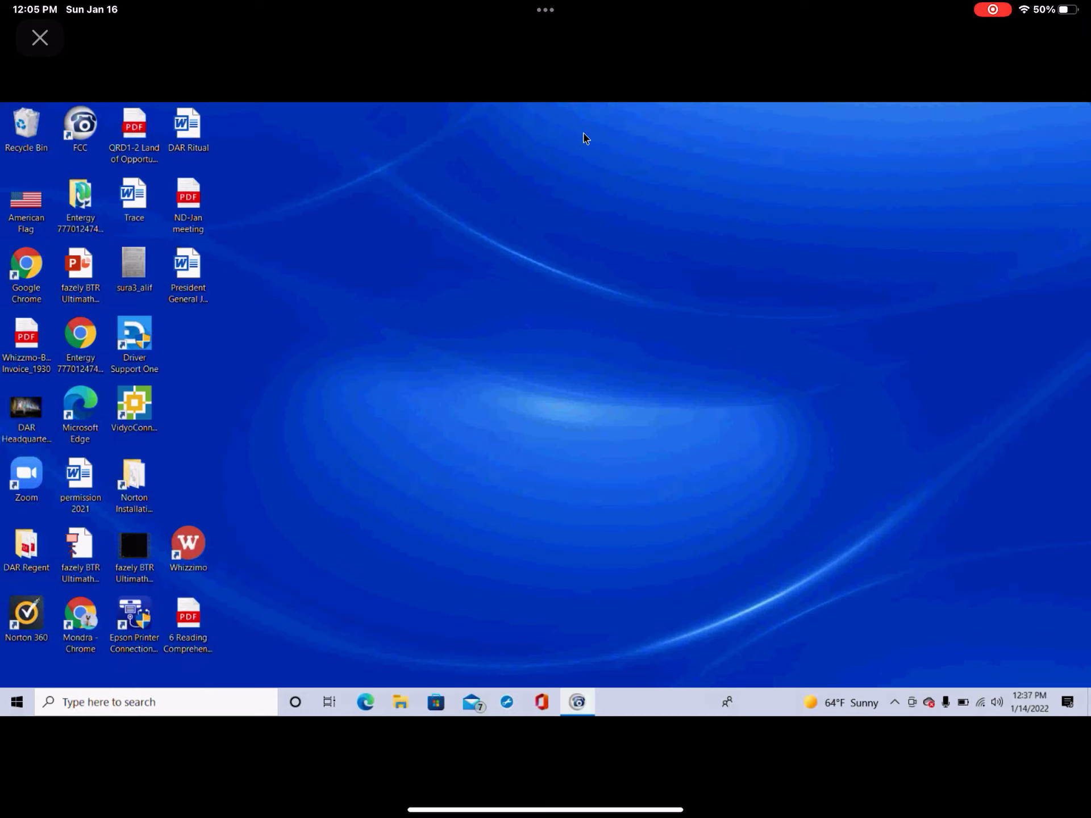
mouse_move(217, 410)
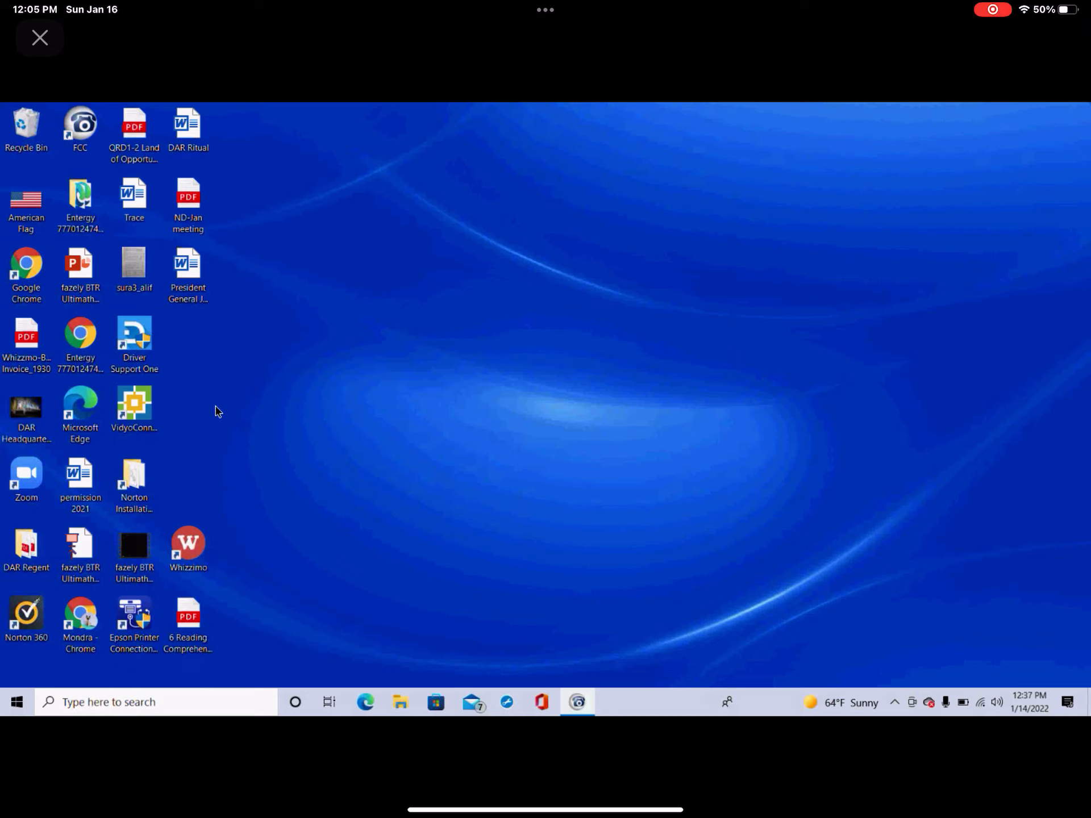
mouse_move(245, 256)
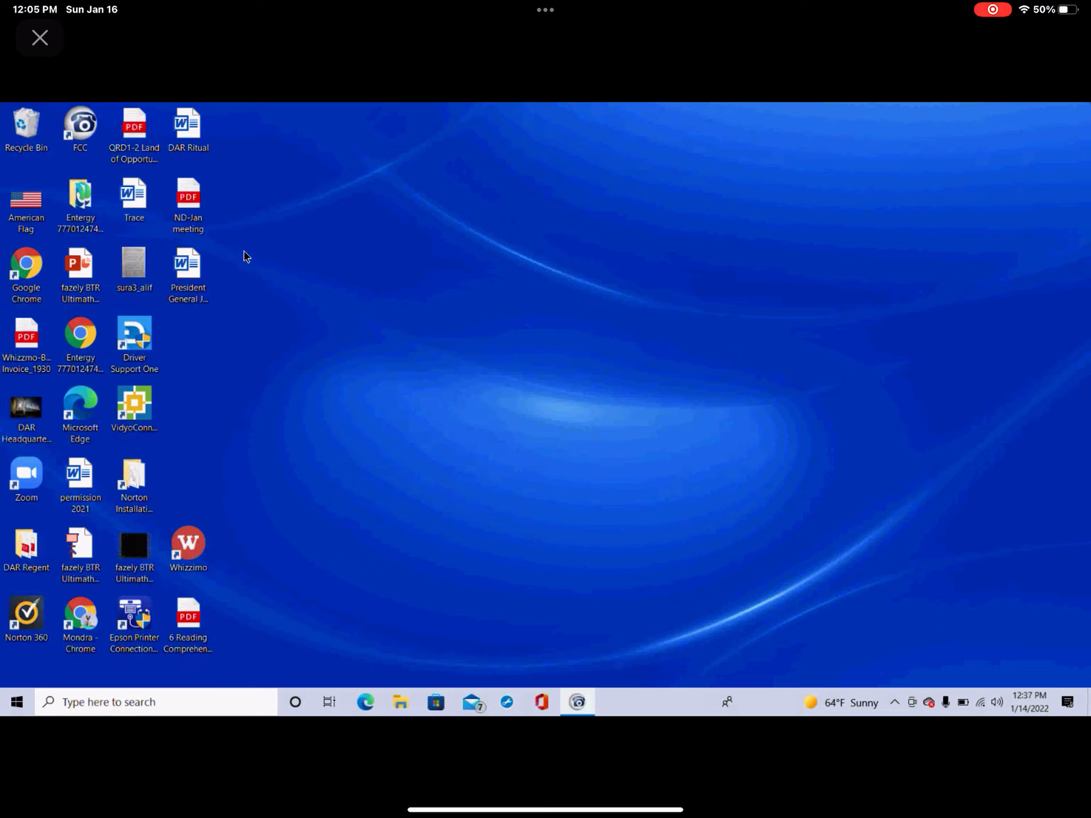
mouse_move(235, 295)
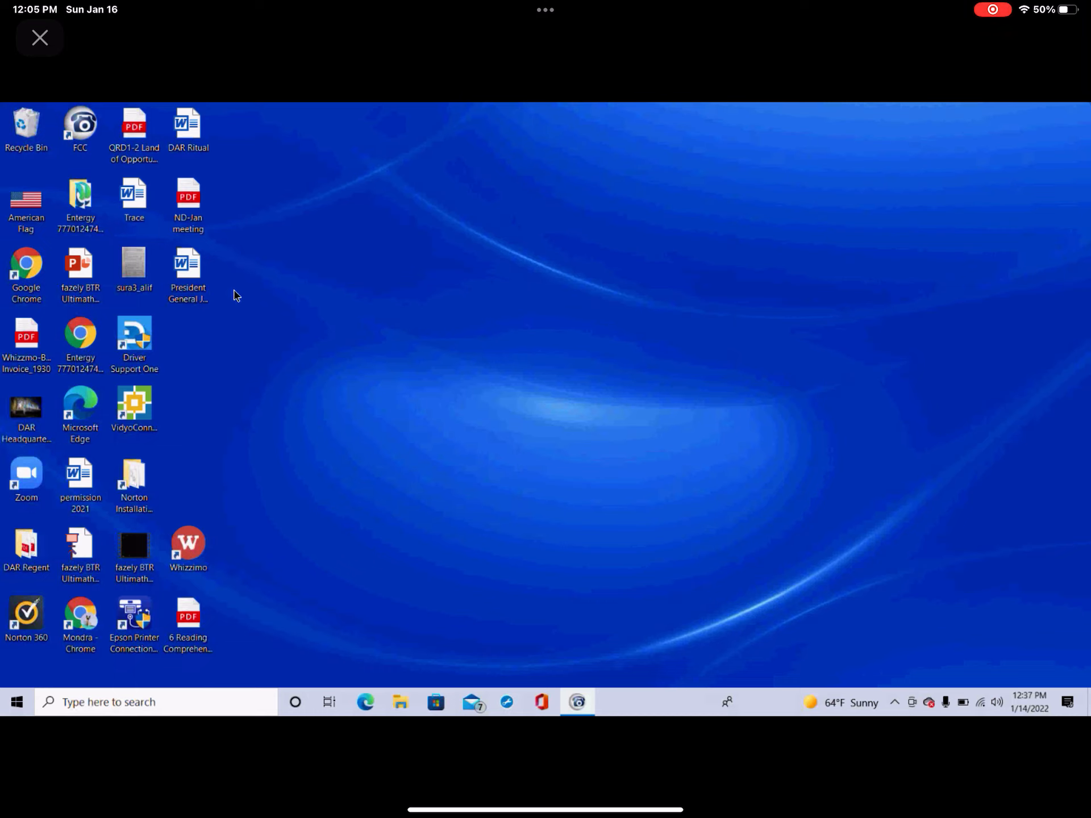
mouse_move(230, 314)
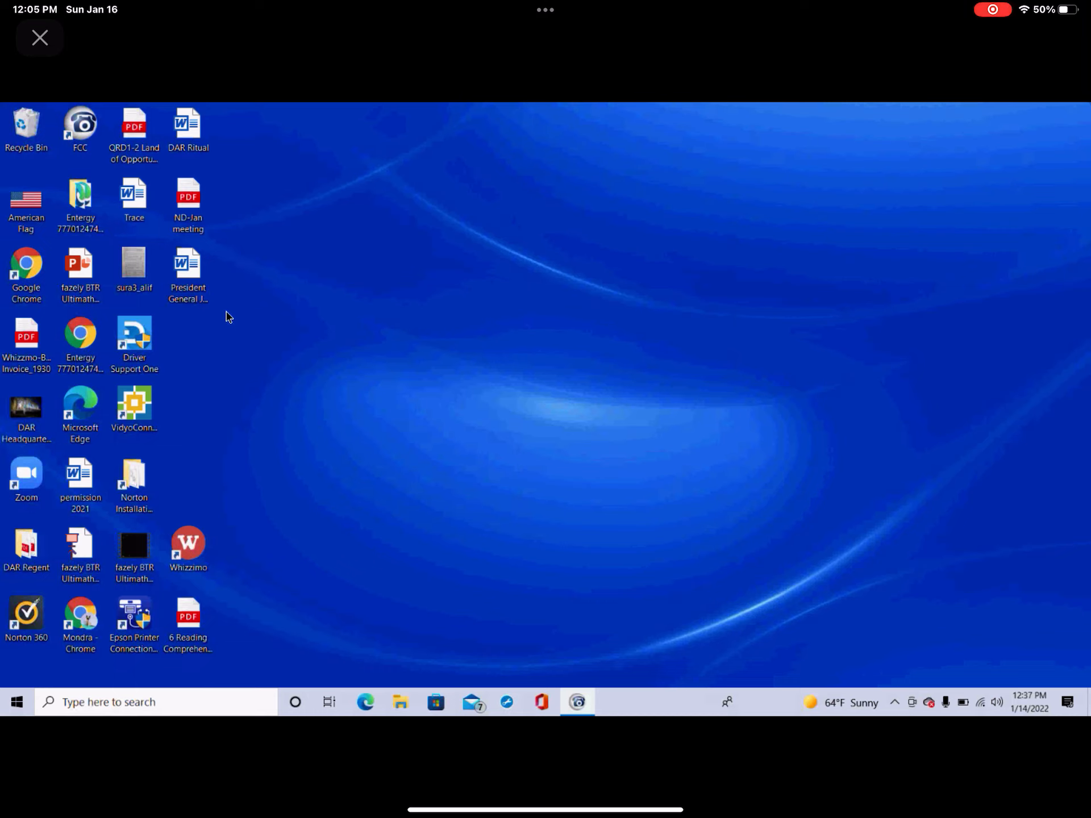
mouse_move(240, 291)
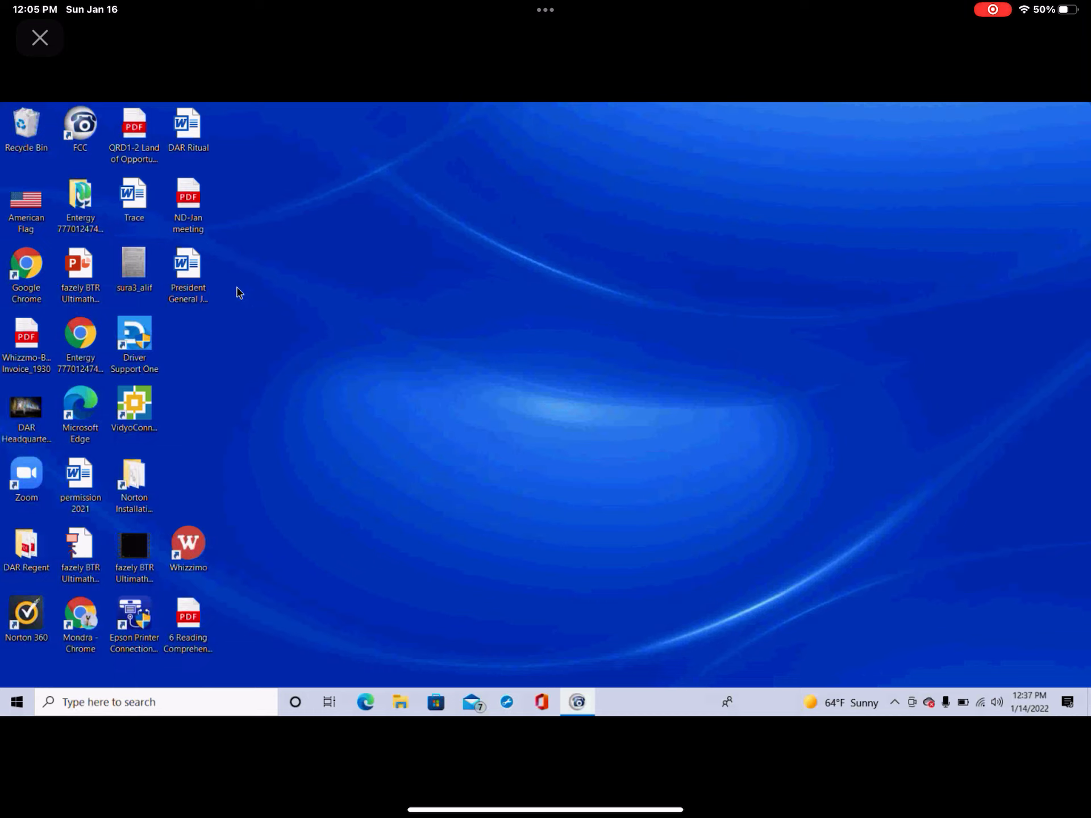
mouse_move(198, 341)
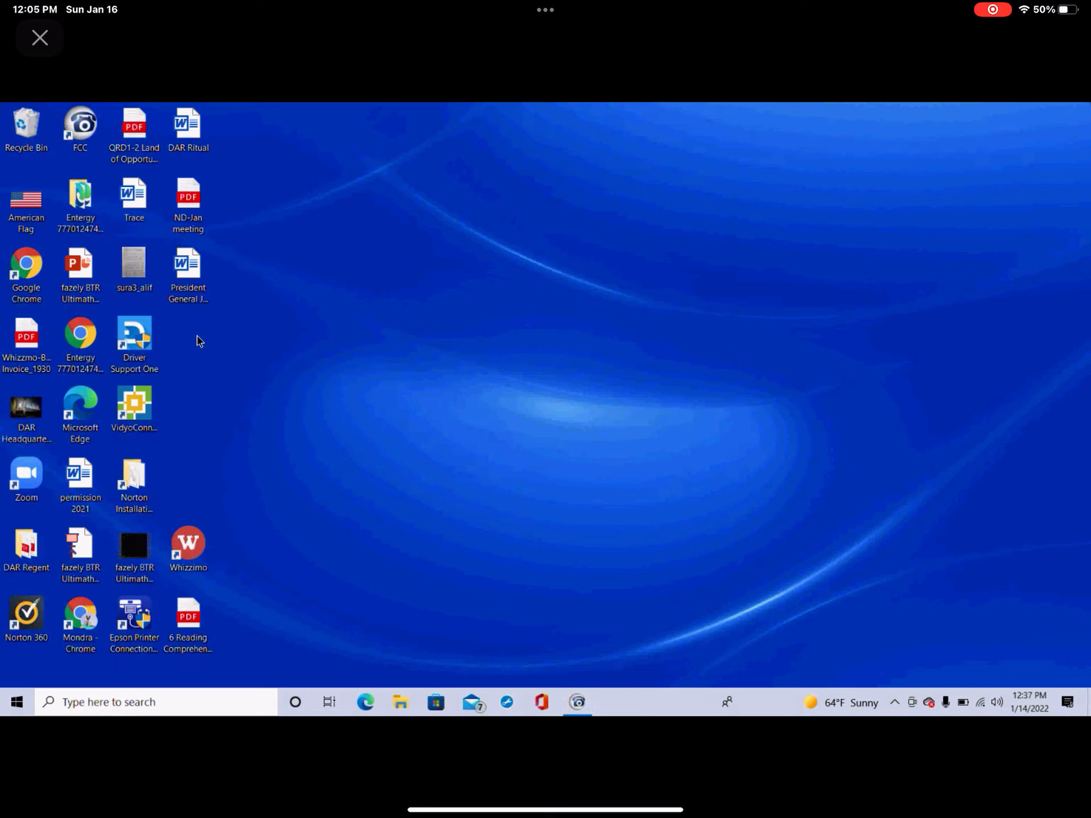
- Create a new Microsoft Word document on the desktop and open it
right_click(201, 341)
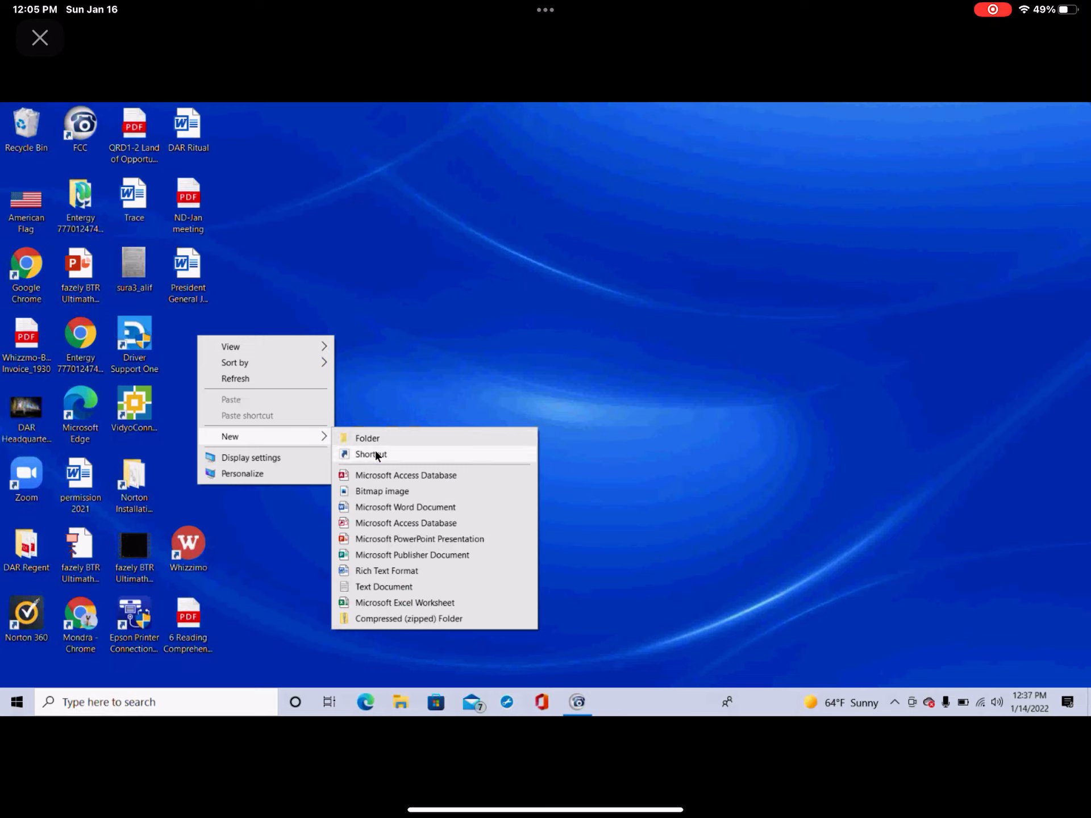
mouse_move(385, 570)
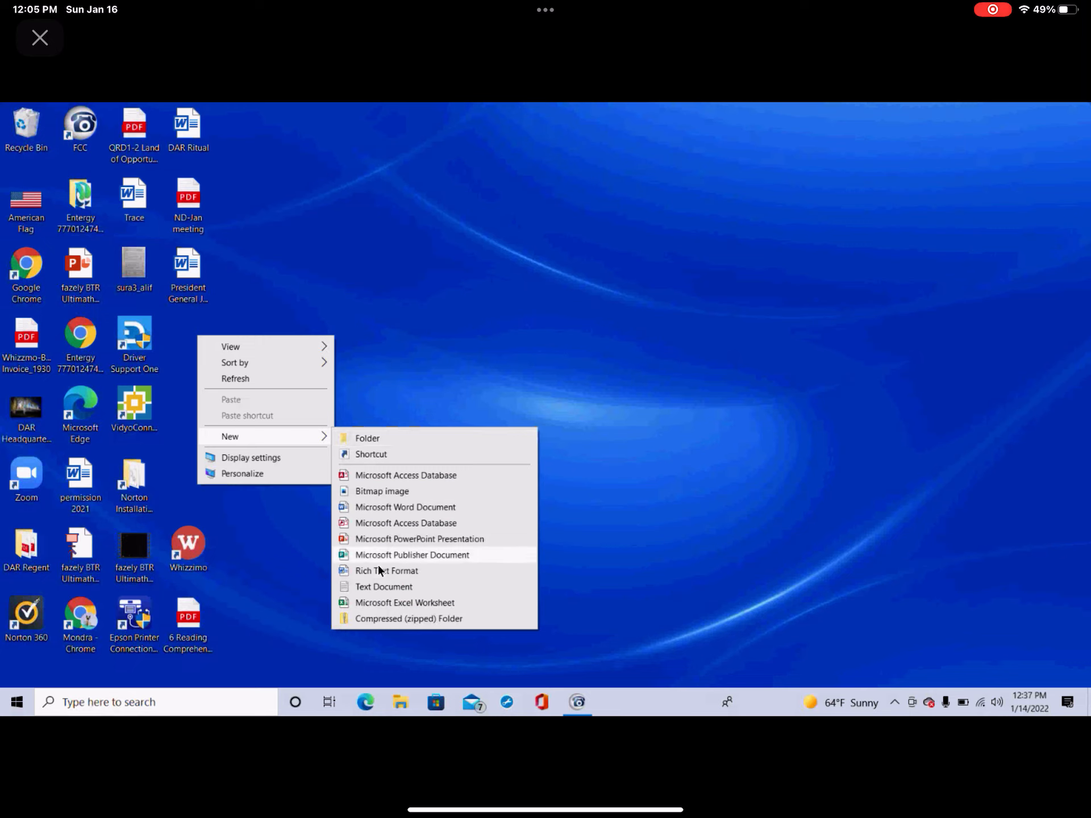
click(404, 506)
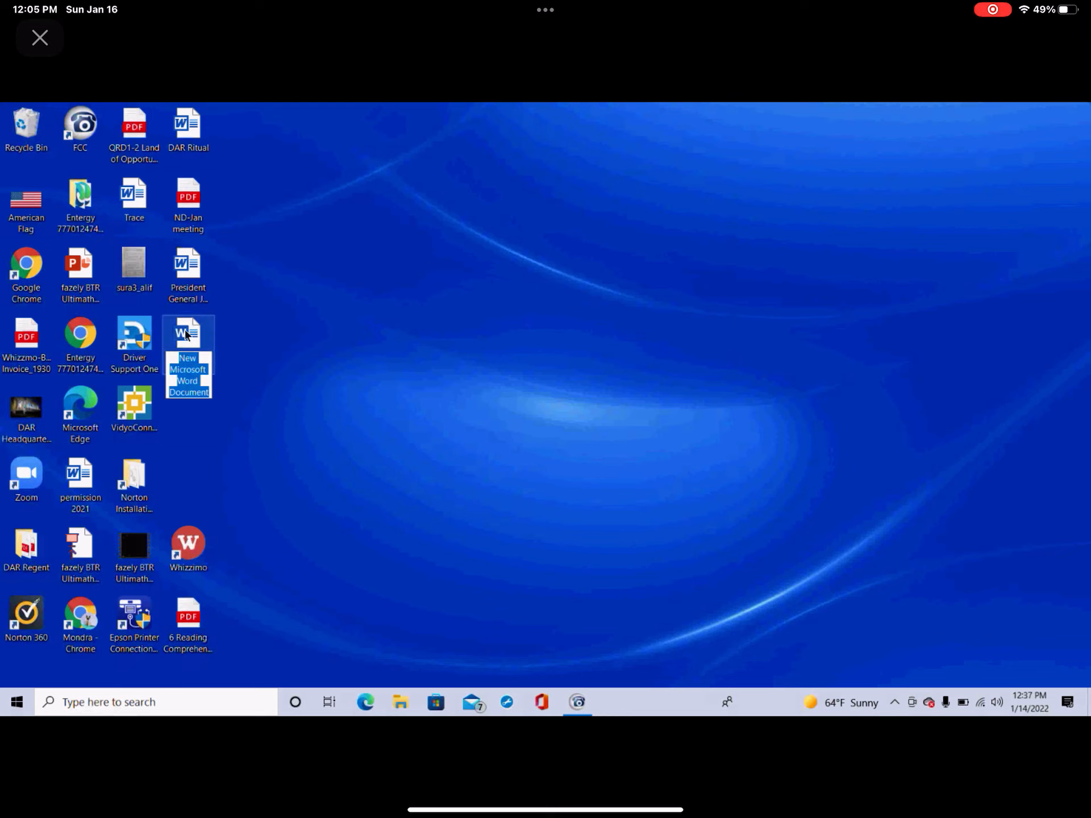
double_click(187, 332)
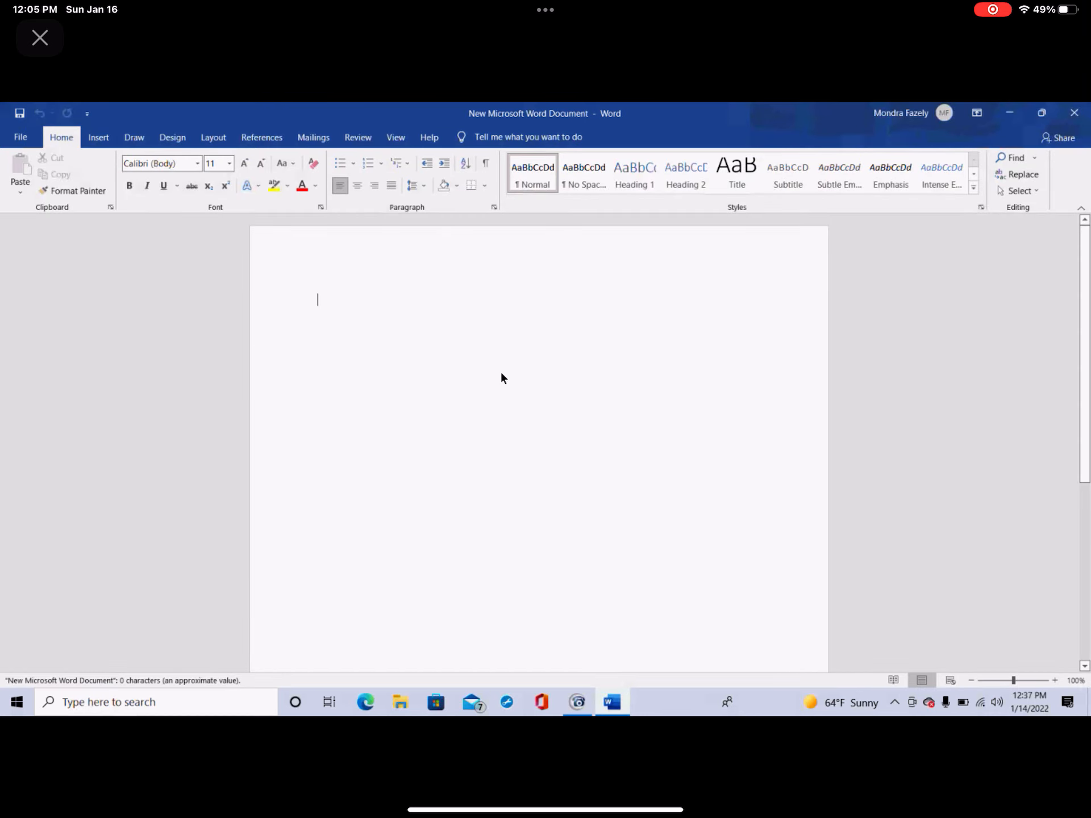
mouse_move(1043, 694)
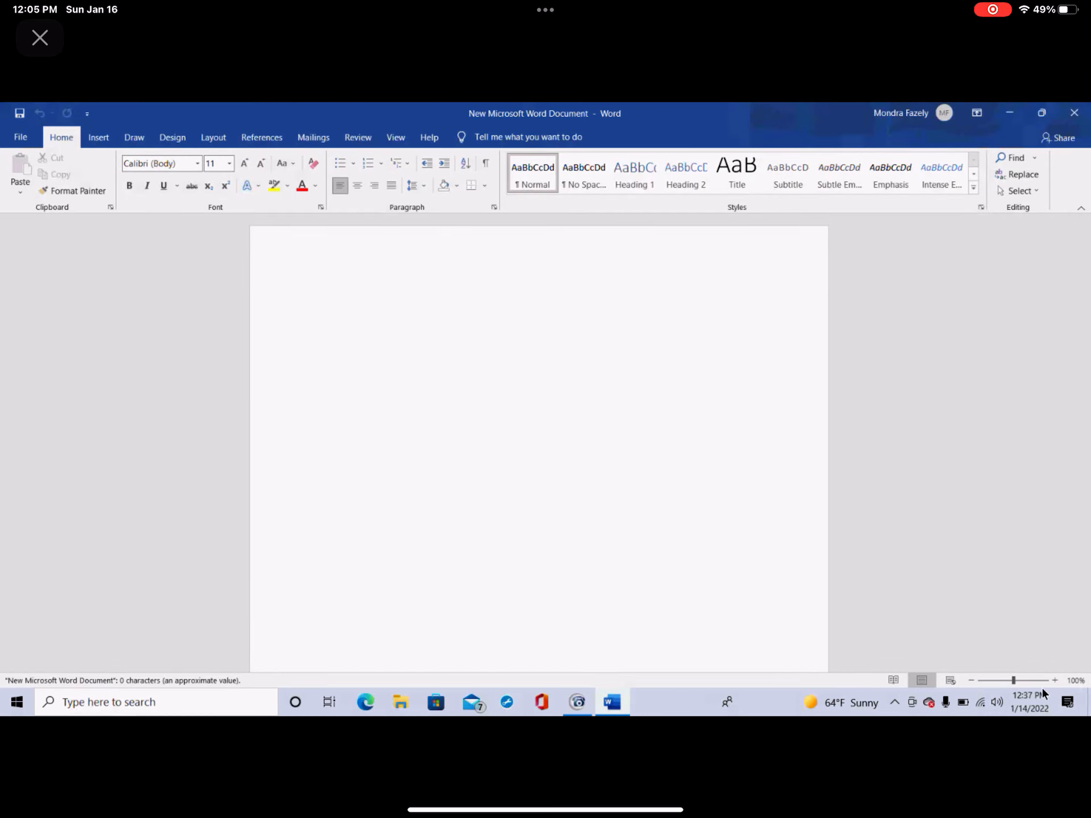
- Zoom the blank page to 120% and select the black pen on the Draw tab
click(1054, 681)
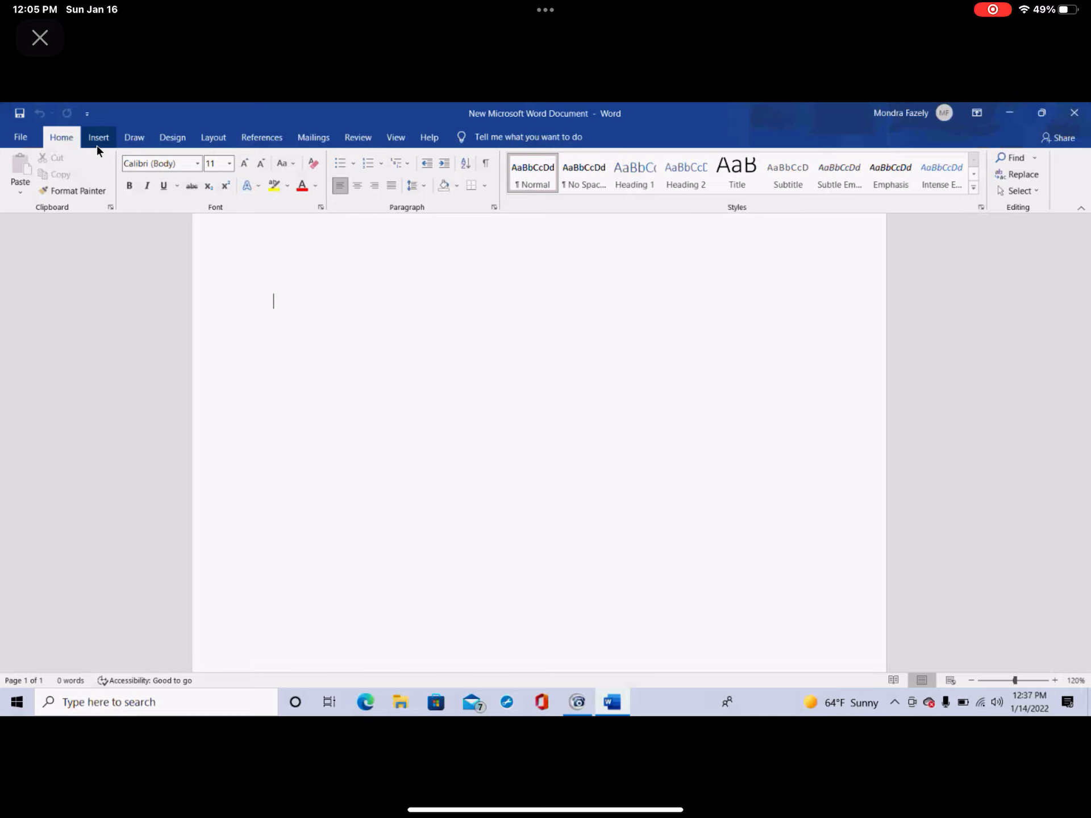
click(134, 137)
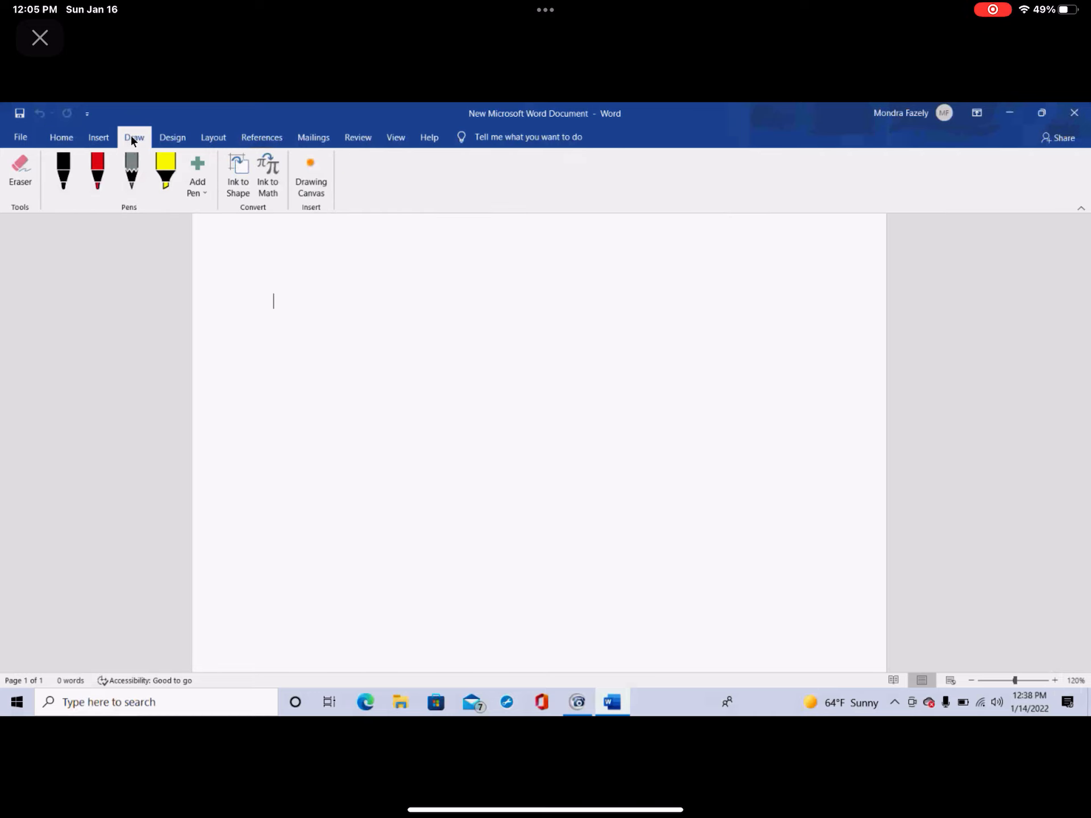
click(63, 173)
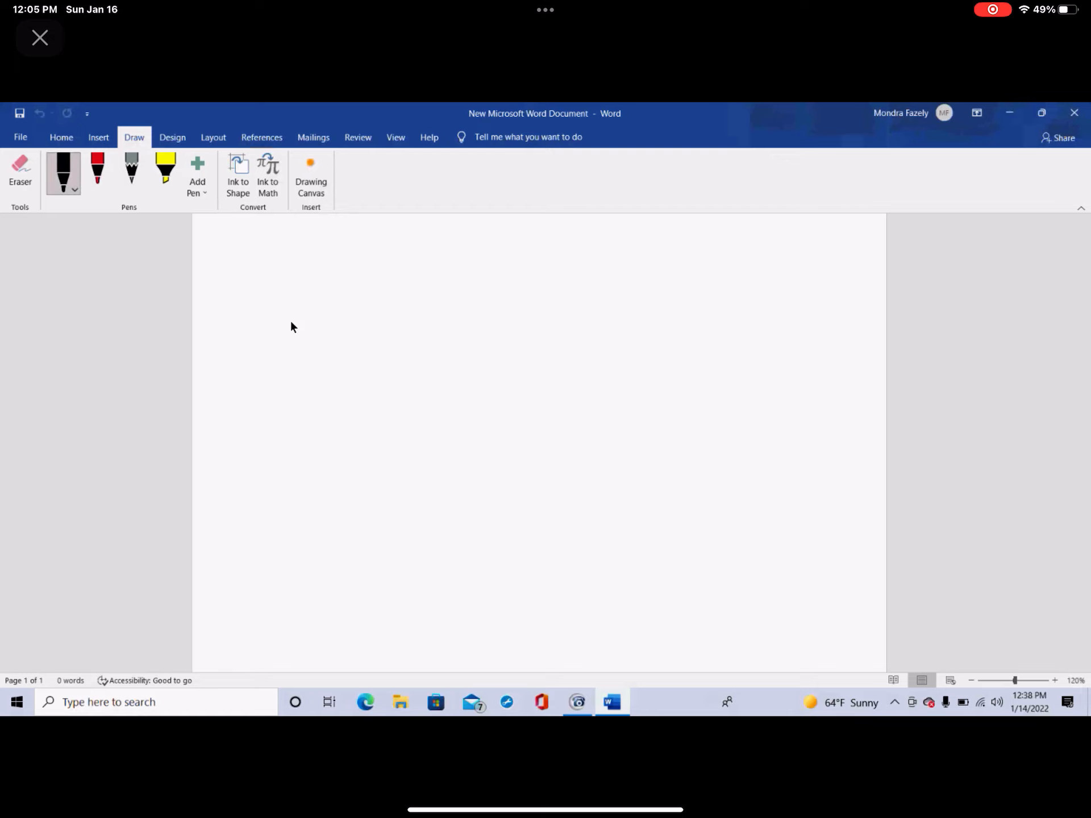
mouse_move(309, 310)
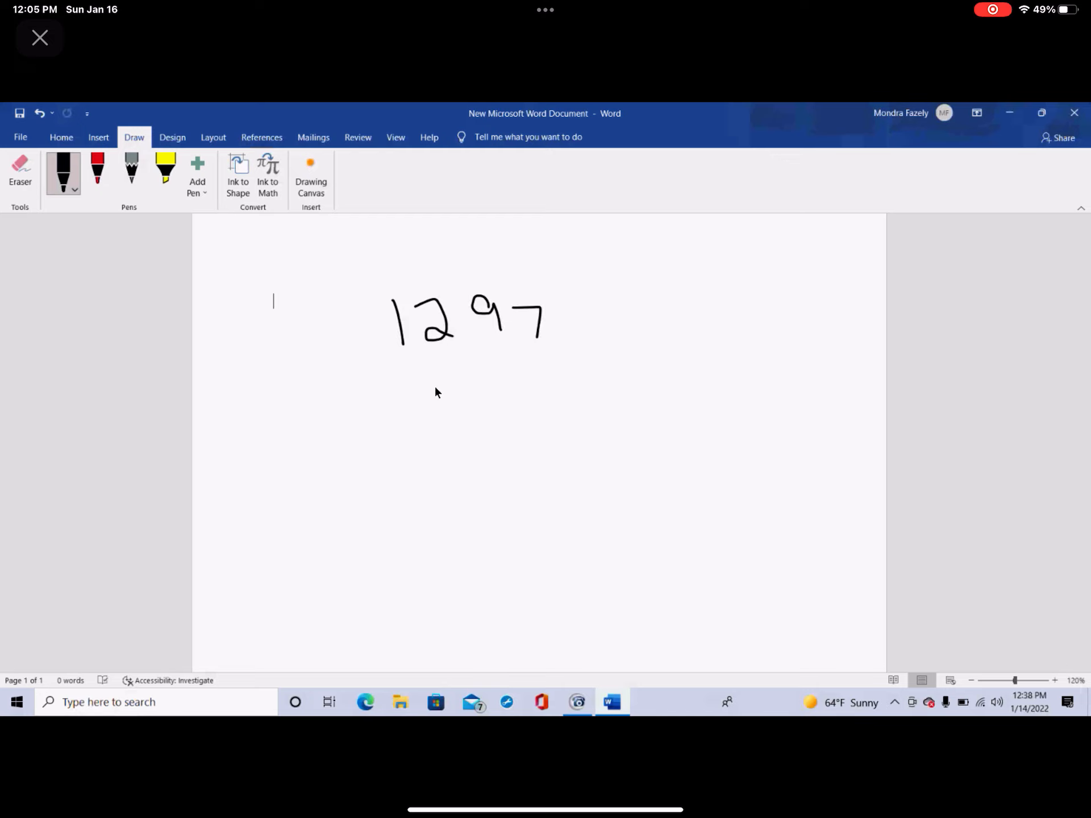
mouse_move(433, 241)
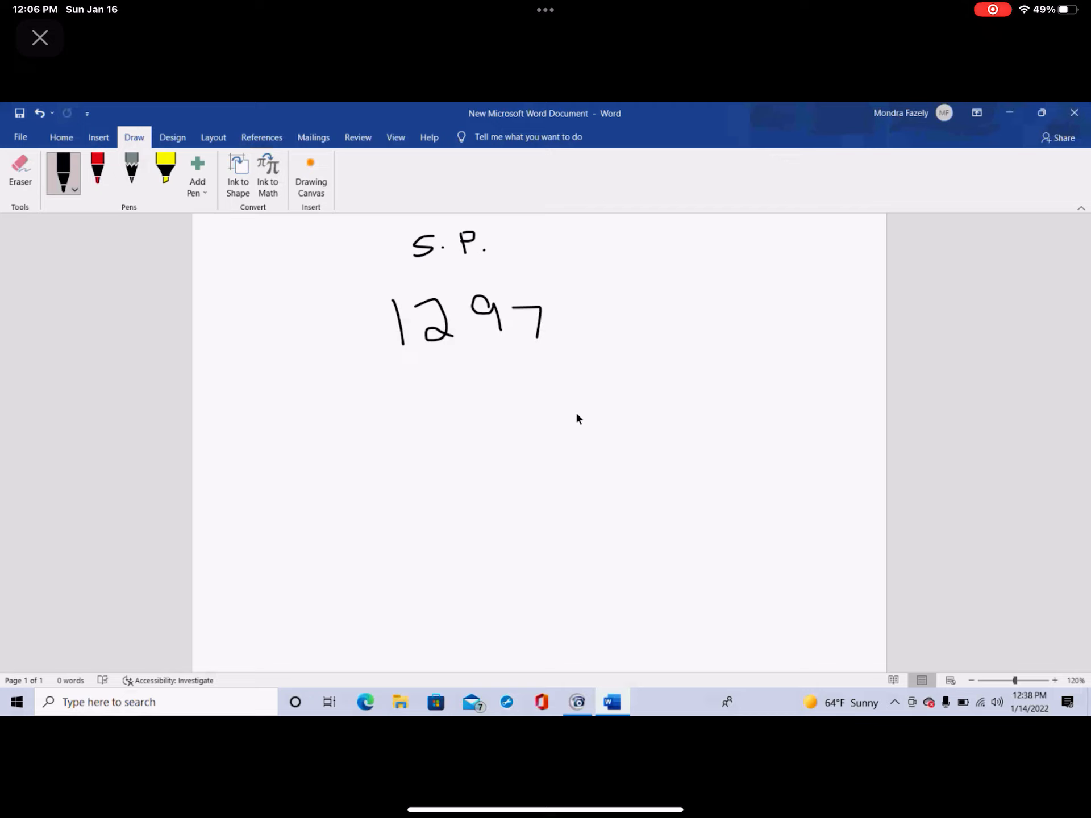
mouse_move(505, 406)
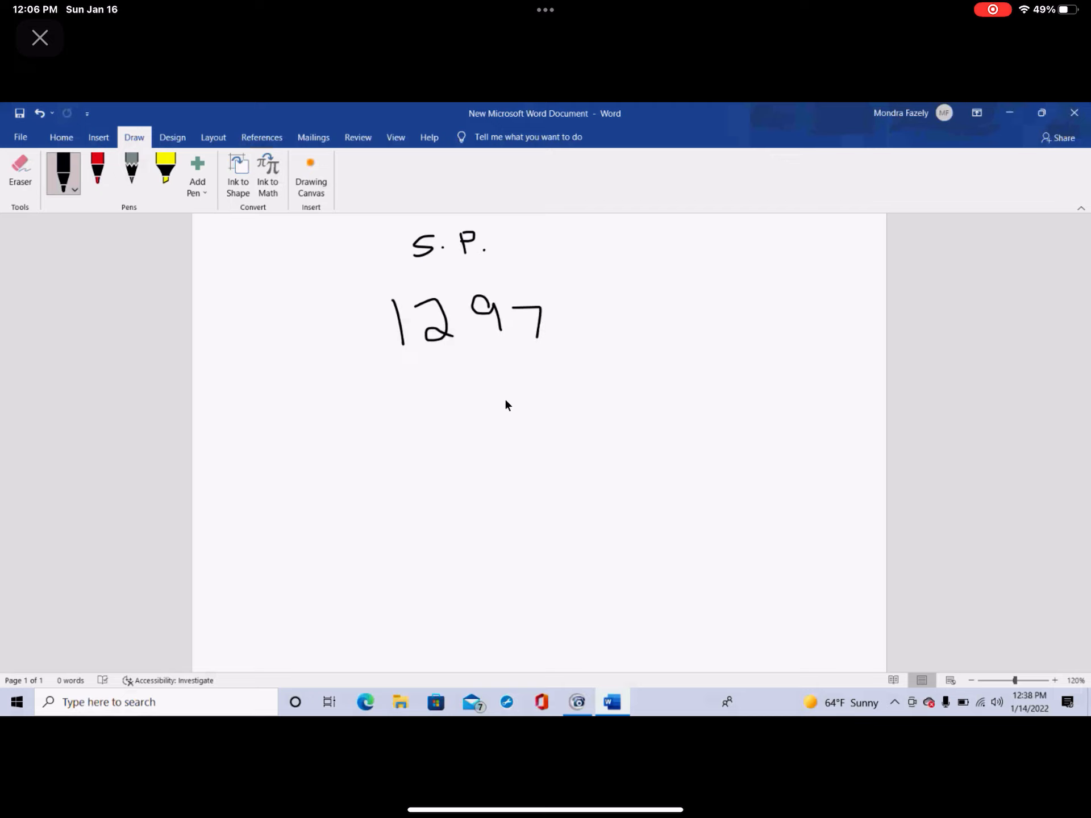
mouse_move(456, 387)
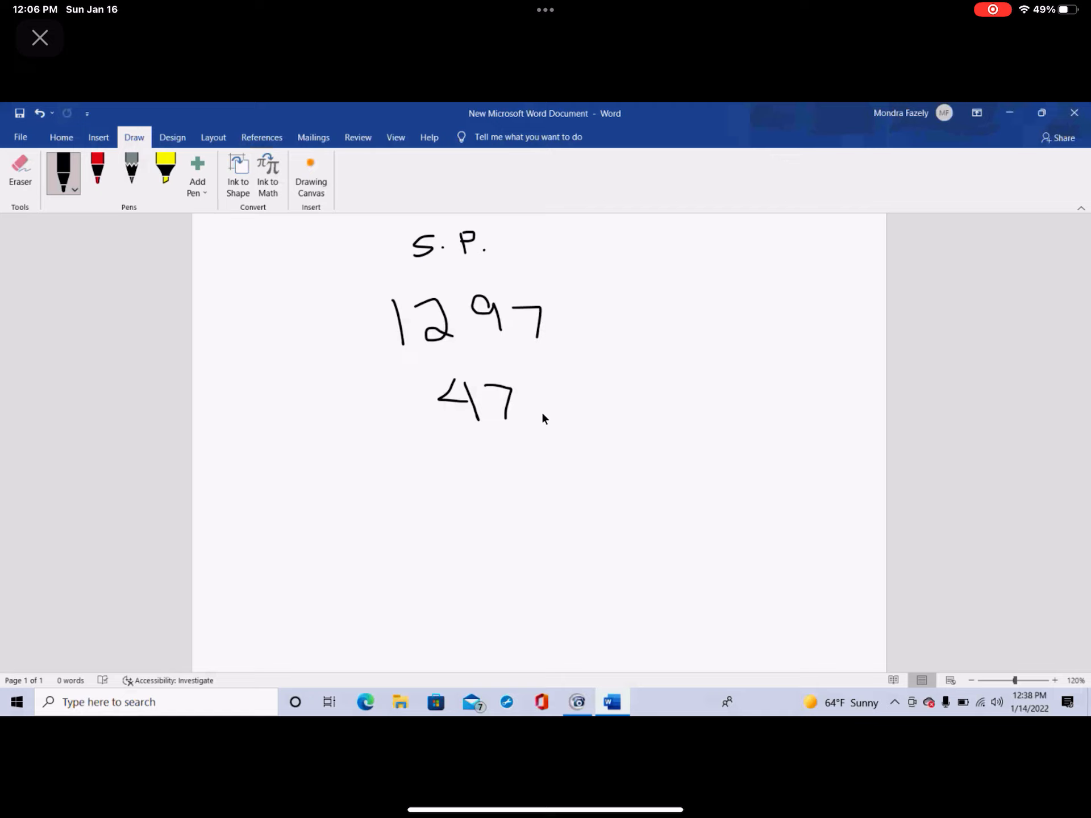
mouse_move(471, 351)
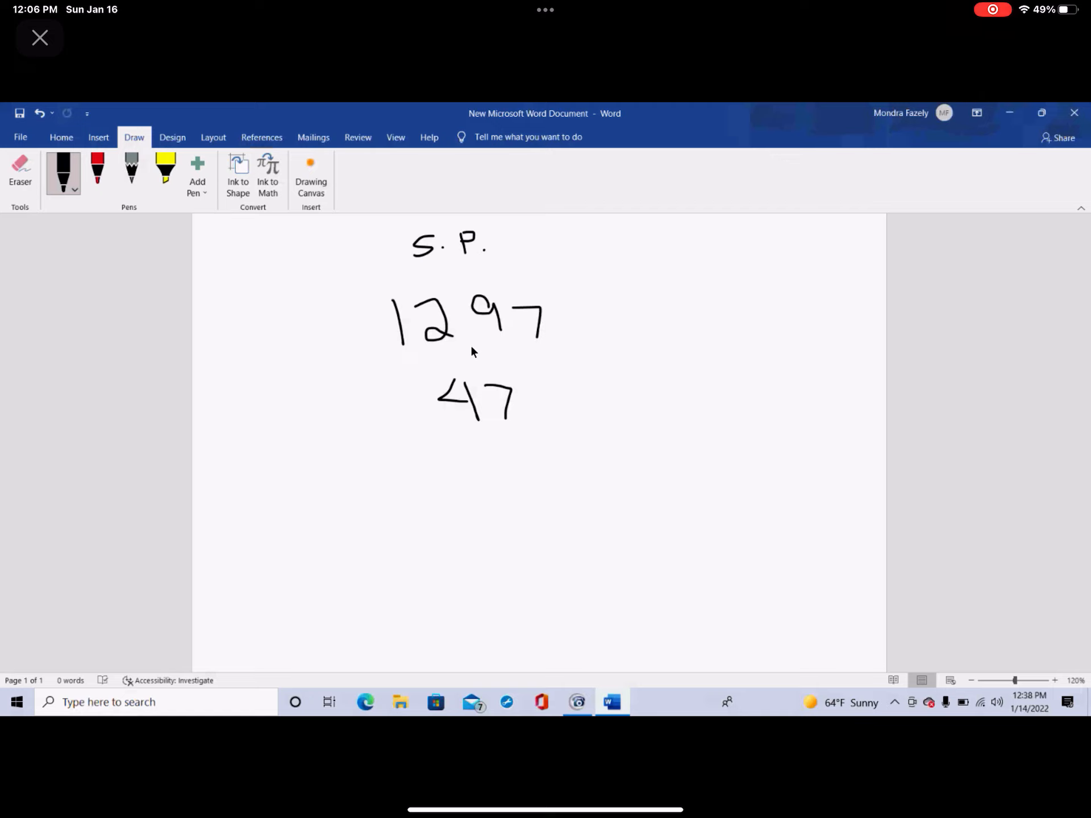
mouse_move(504, 339)
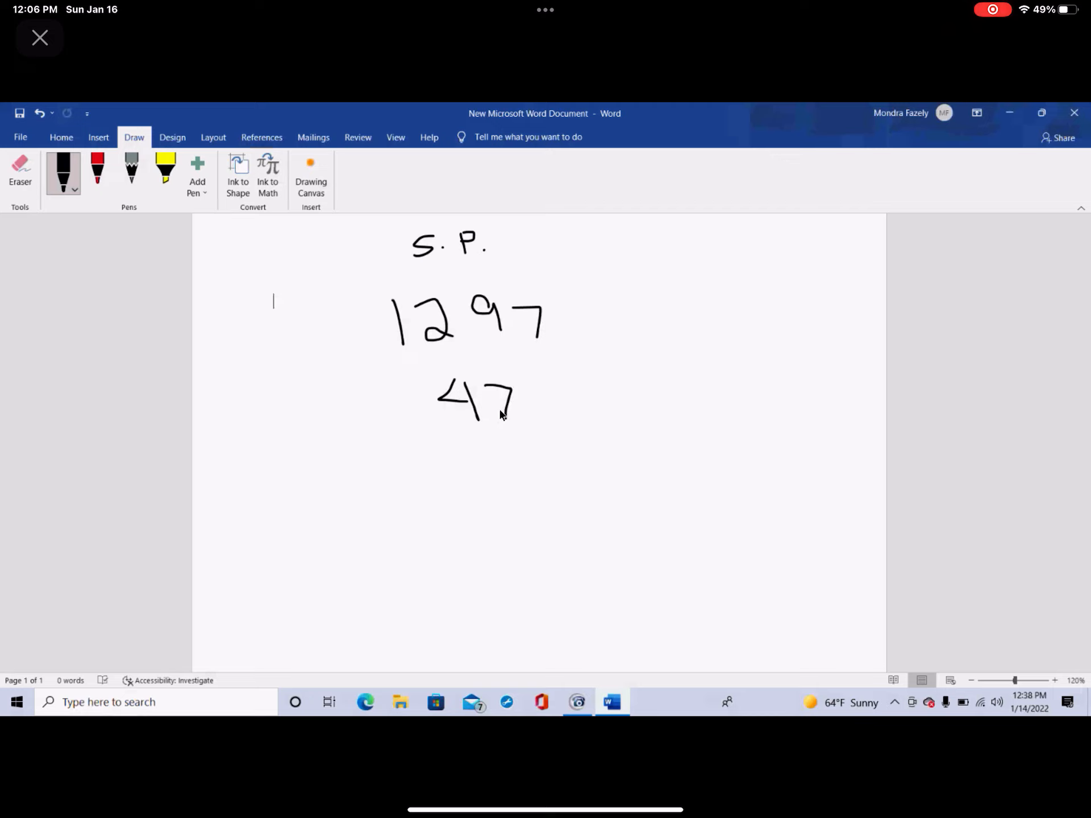
mouse_move(639, 307)
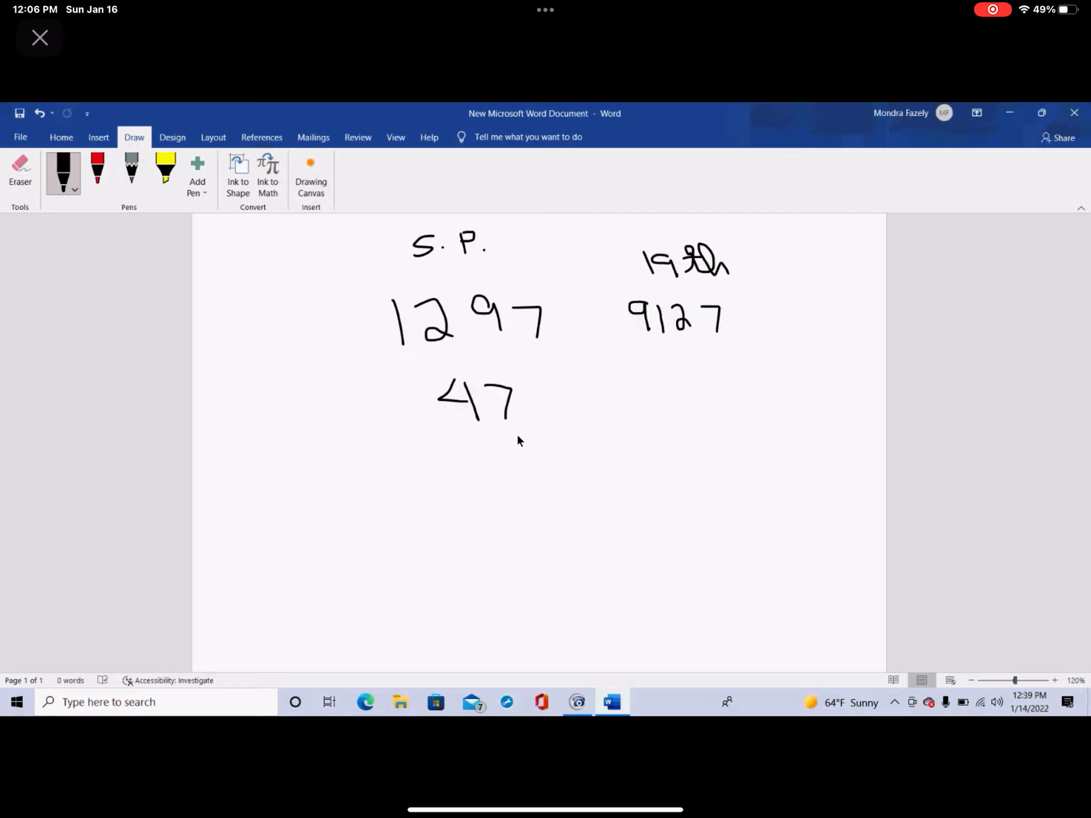
mouse_move(536, 446)
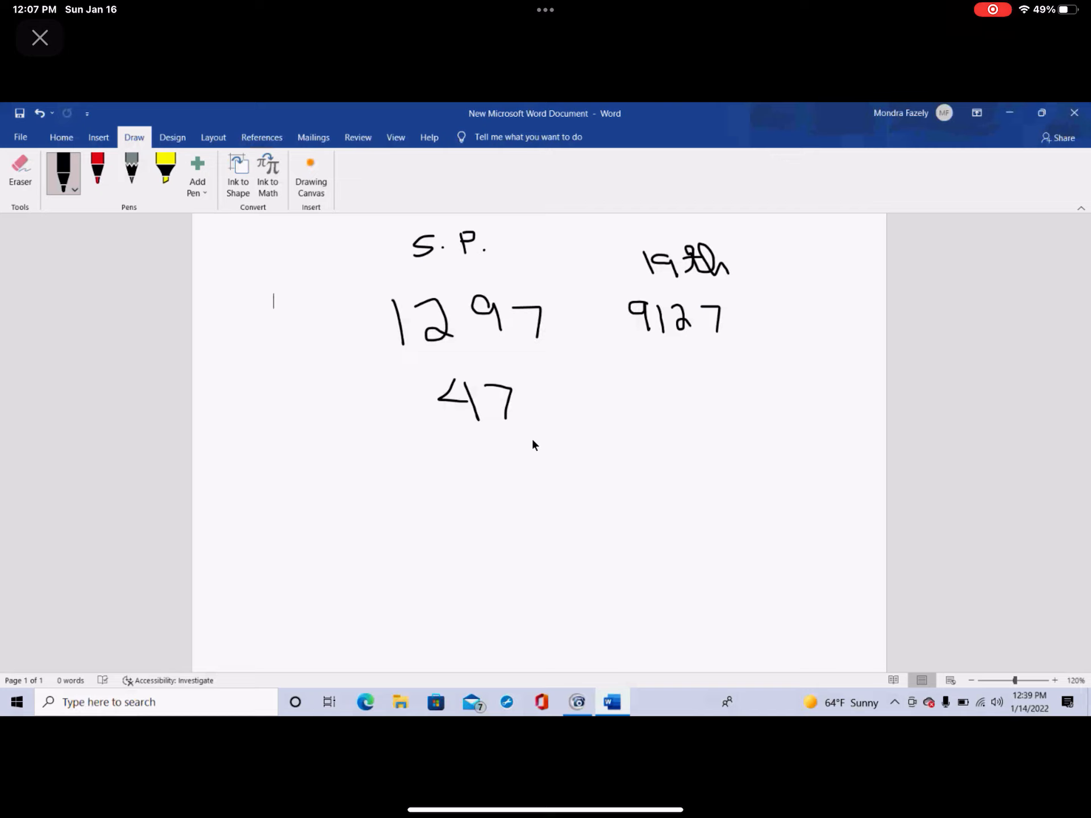
mouse_move(517, 432)
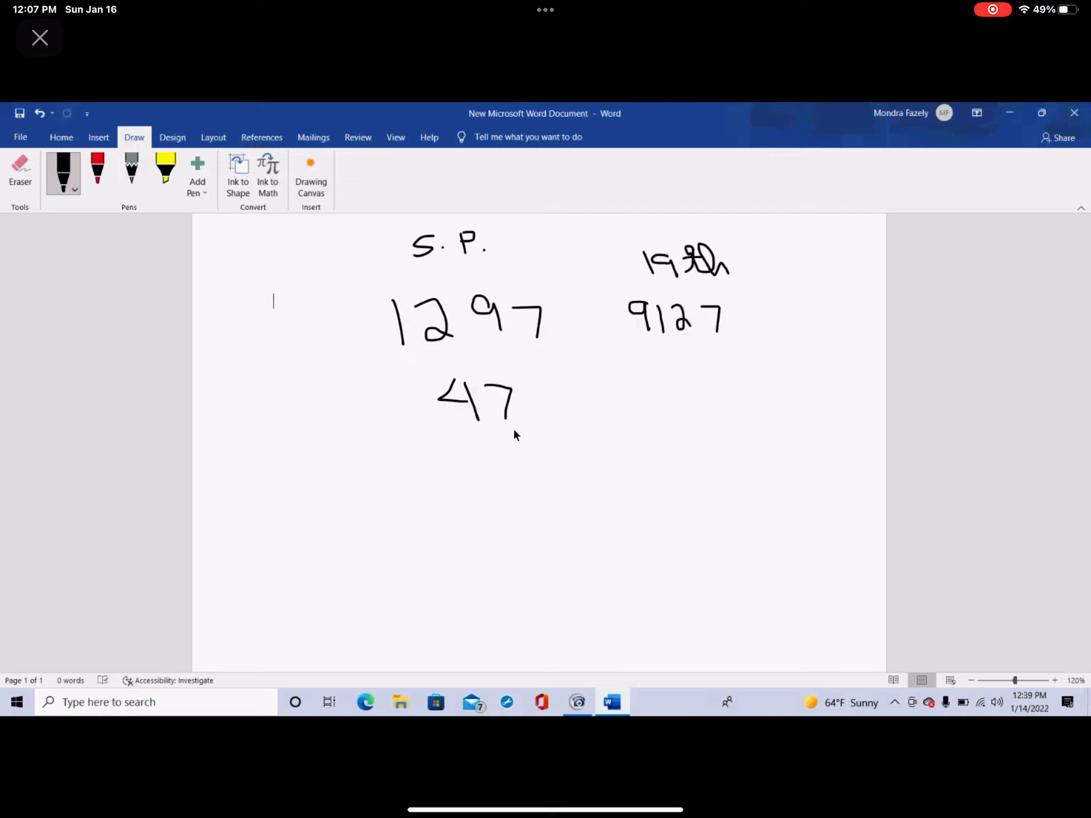
mouse_move(504, 438)
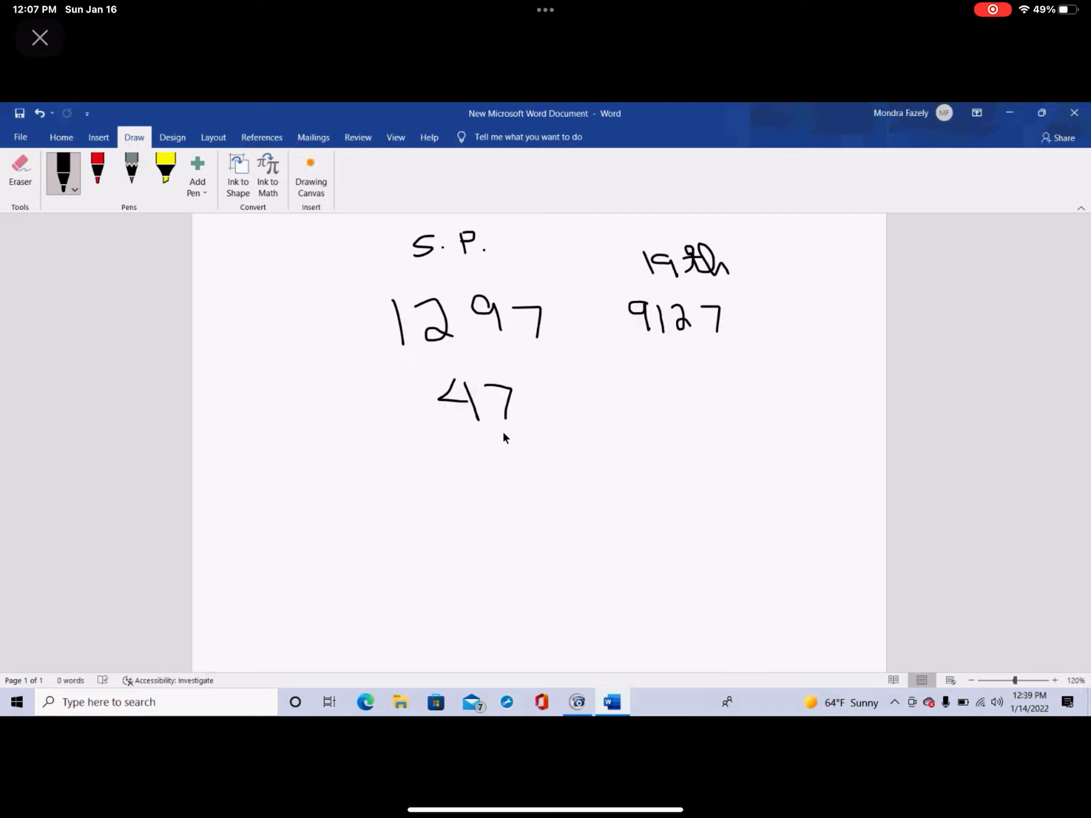
mouse_move(518, 438)
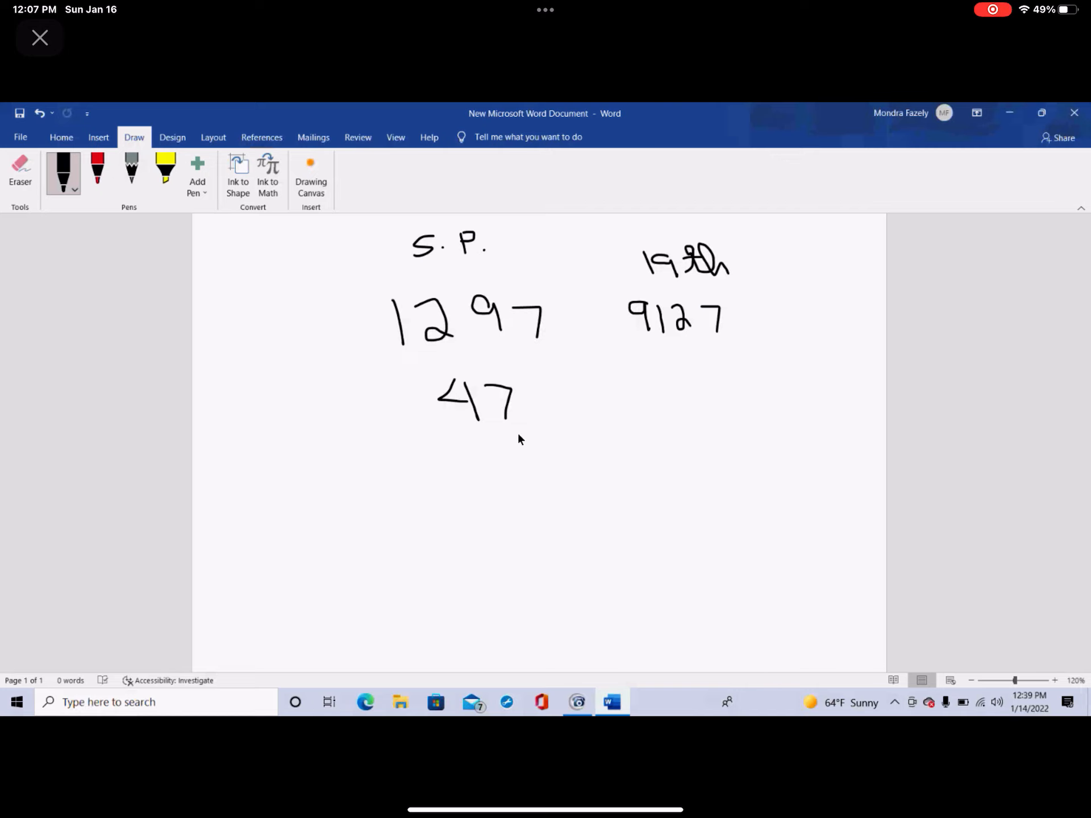
mouse_move(558, 446)
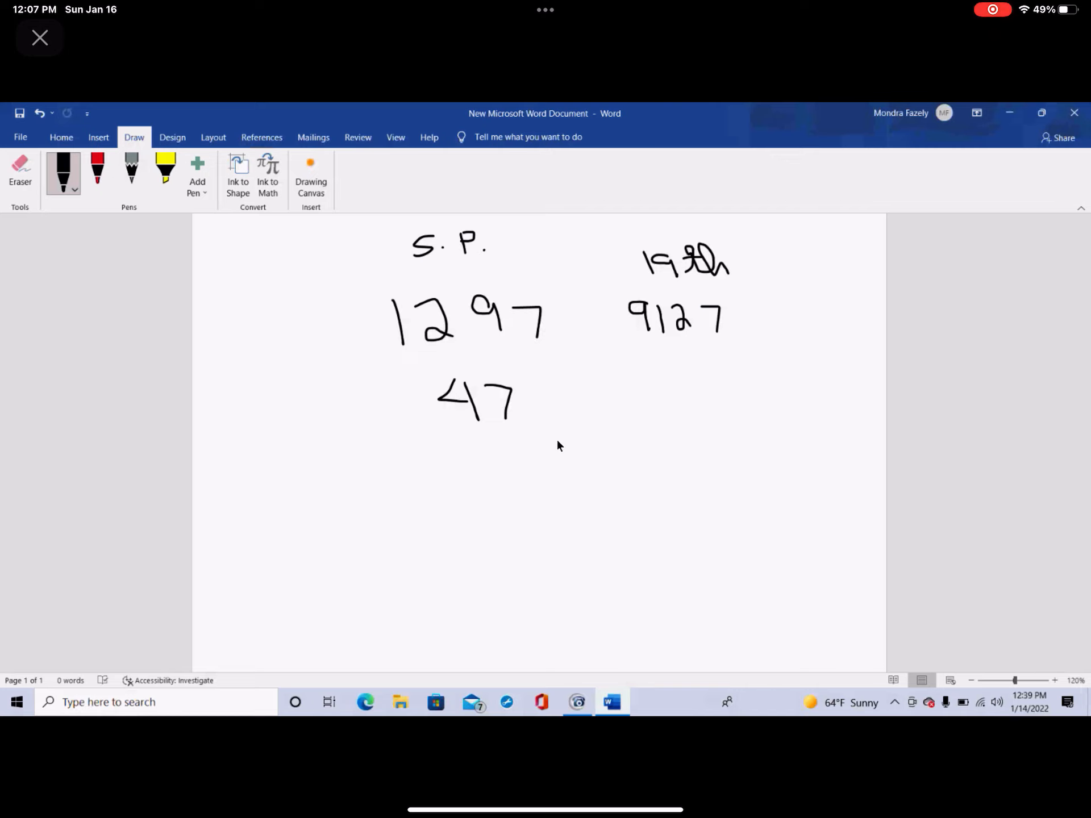
mouse_move(506, 372)
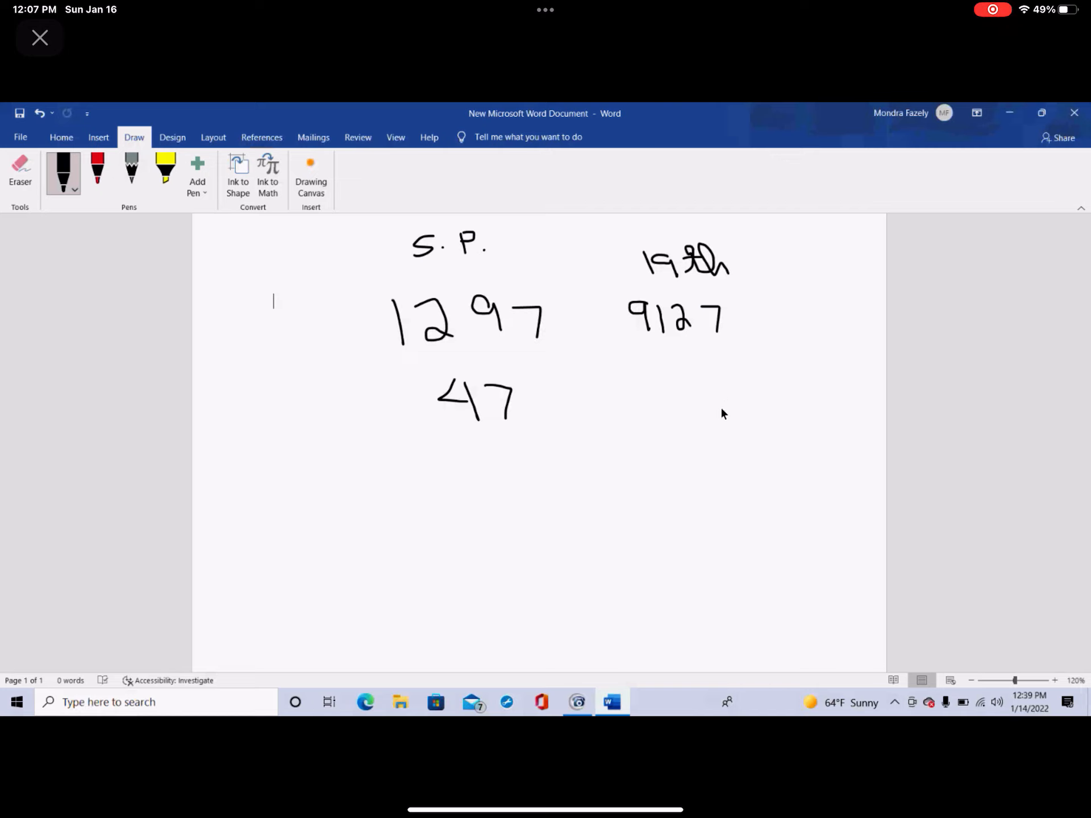
mouse_move(568, 464)
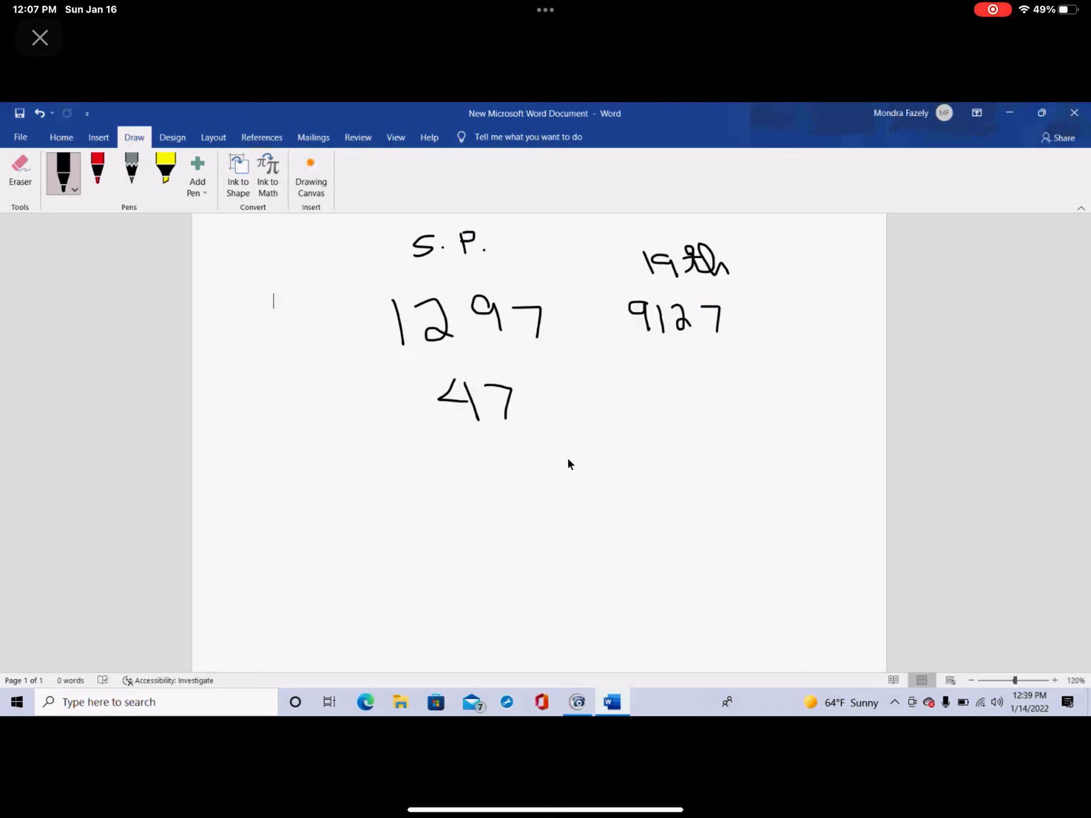
mouse_move(638, 455)
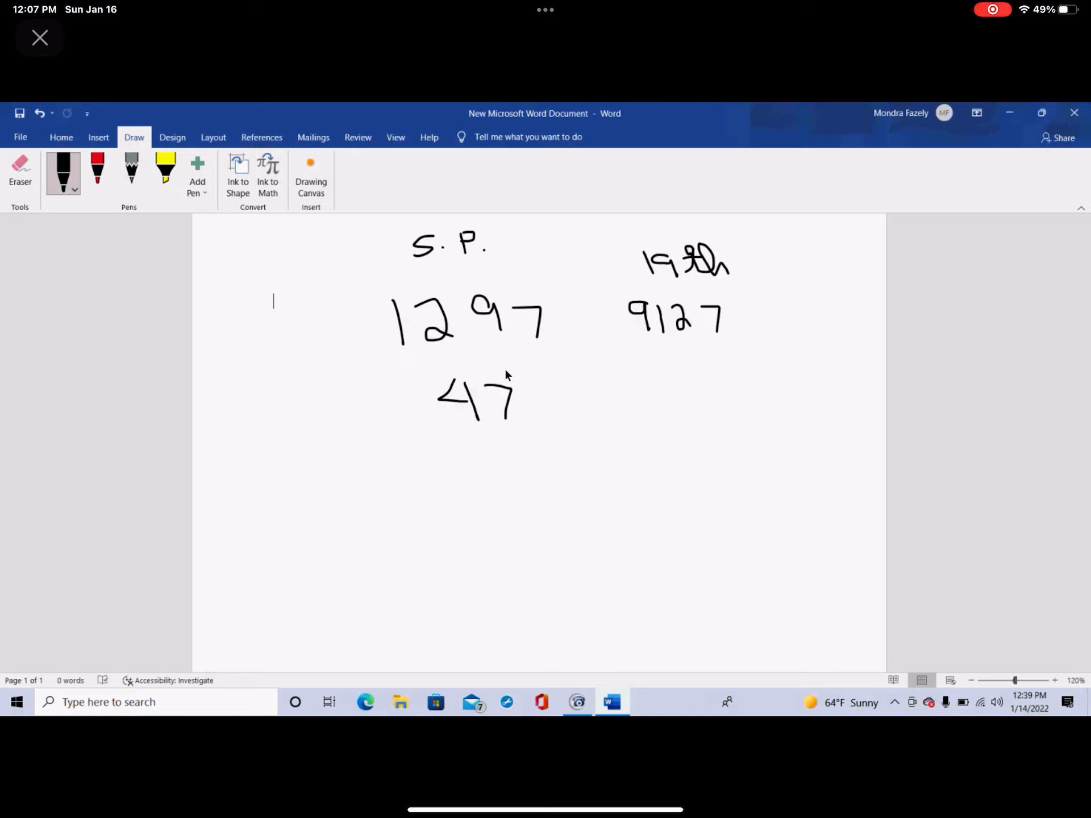
mouse_move(437, 374)
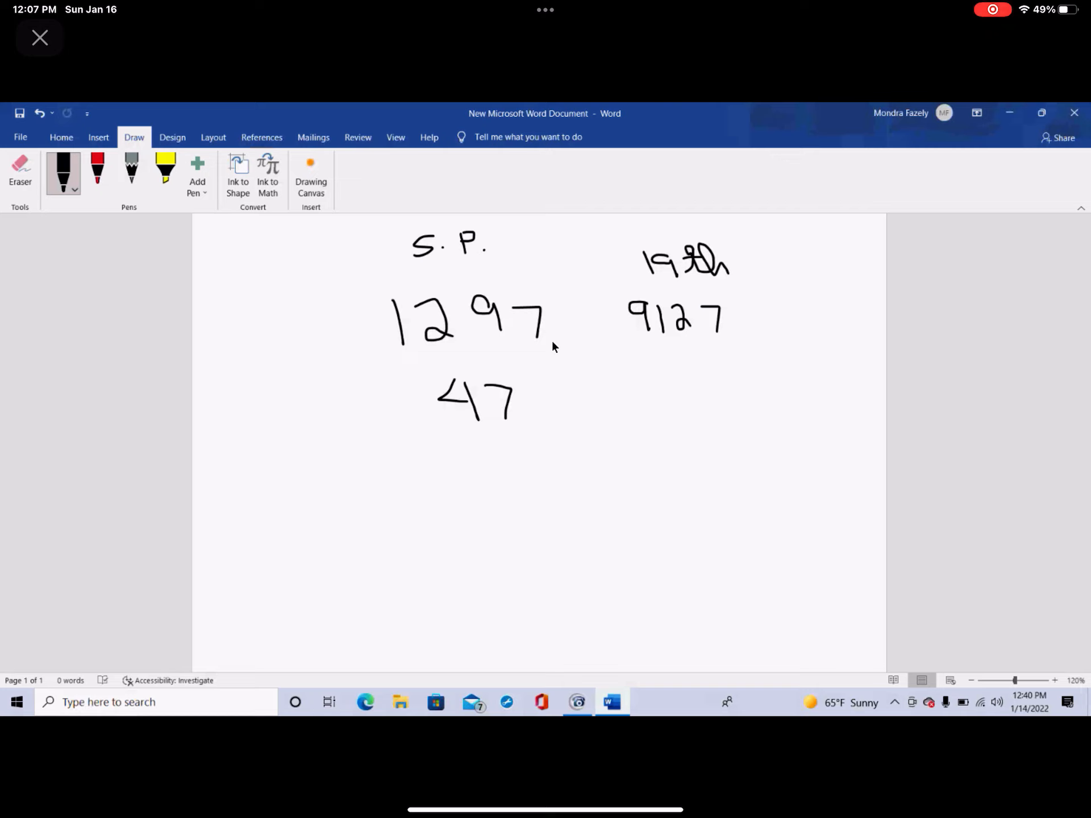
mouse_move(494, 337)
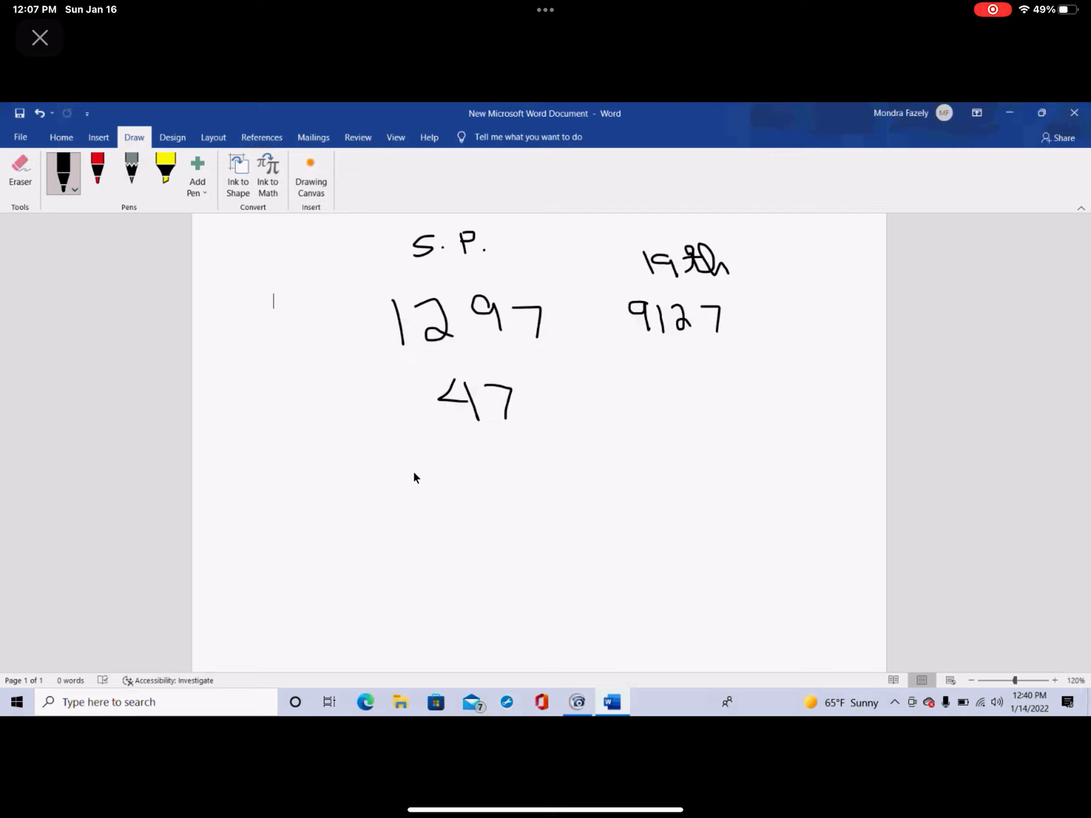
mouse_move(535, 593)
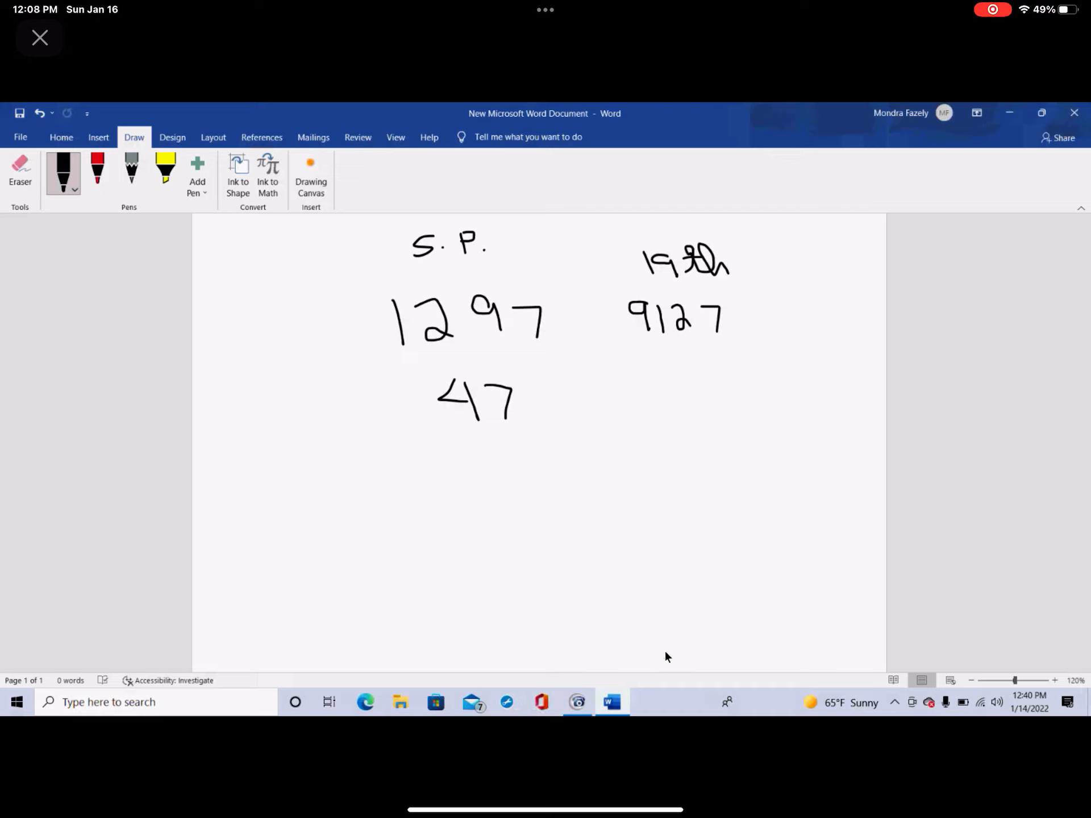
mouse_move(655, 600)
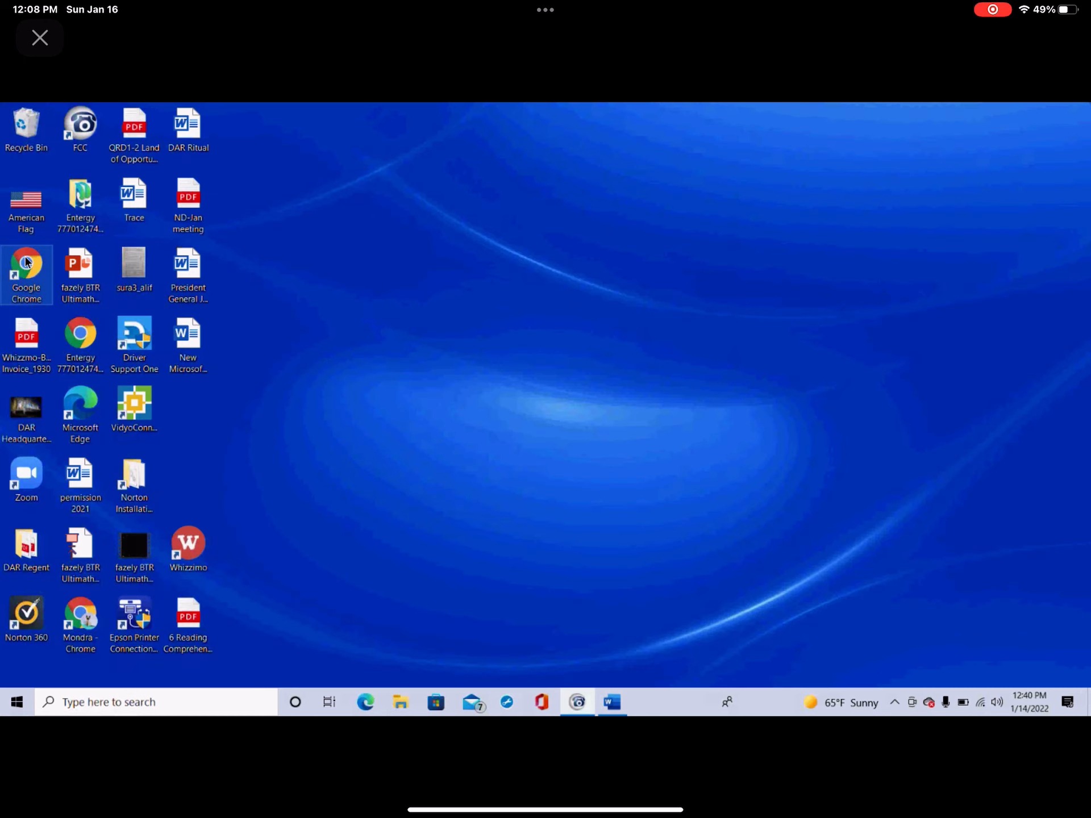
- Launch Chrome with a profile and Google 'additive primes'
double_click(25, 275)
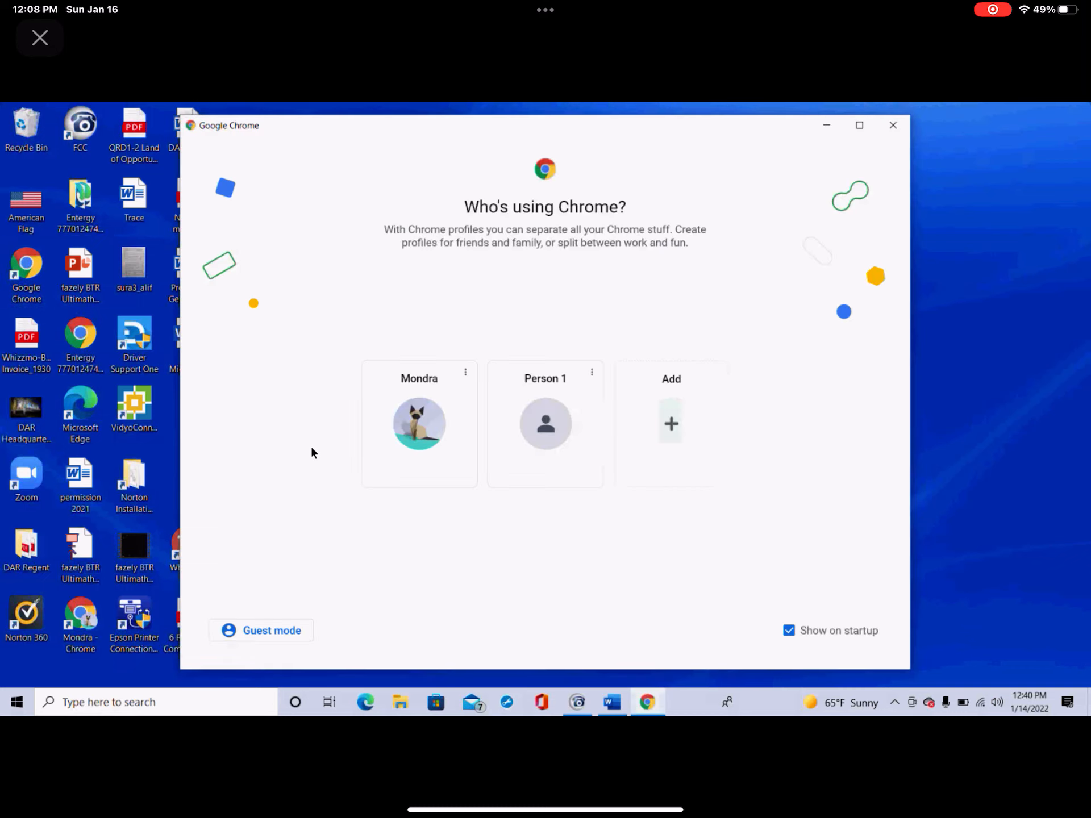
click(418, 423)
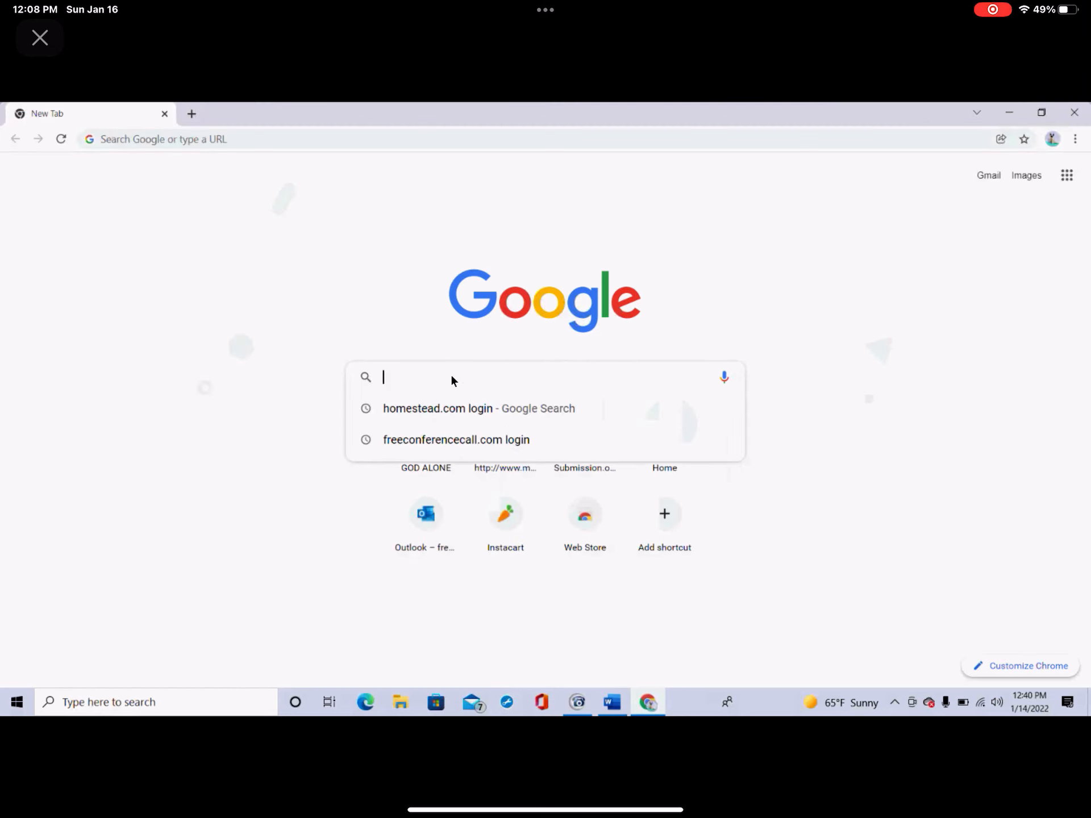
text(ad)
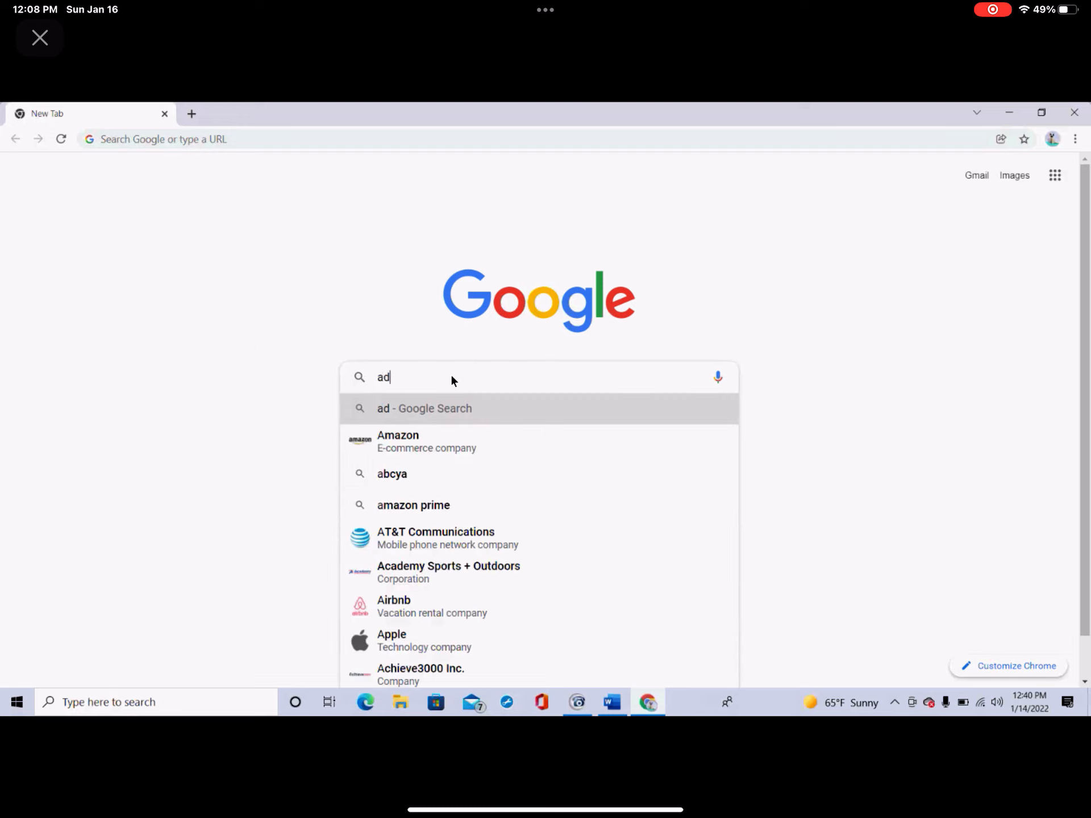
text(ditive primes)
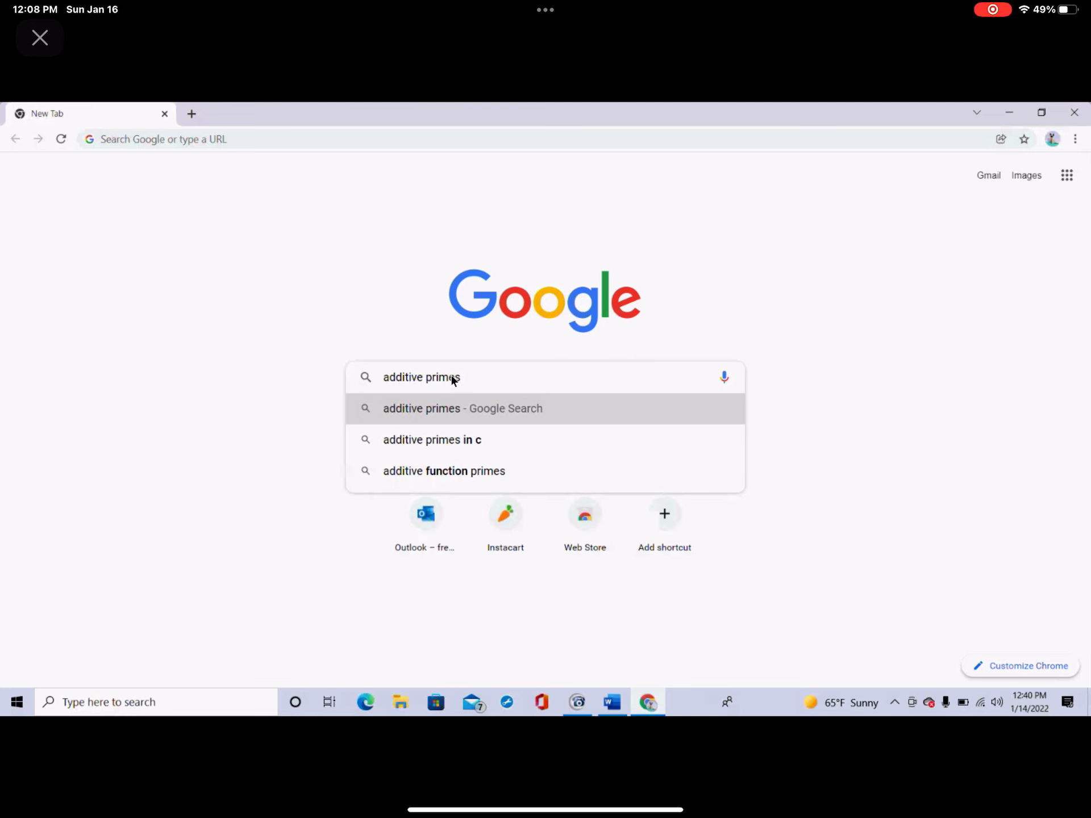
click(462, 409)
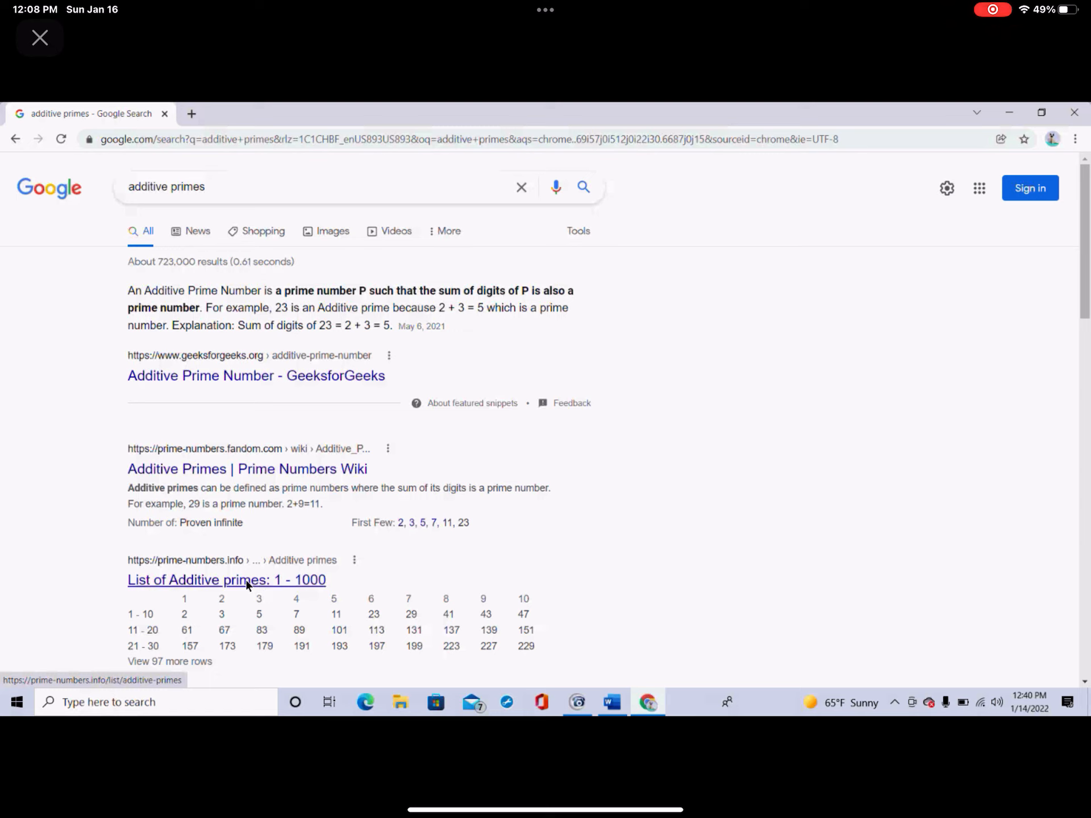
- Open the 'List of Additive primes: 1 - 1000' result, then the 1297 page
click(226, 580)
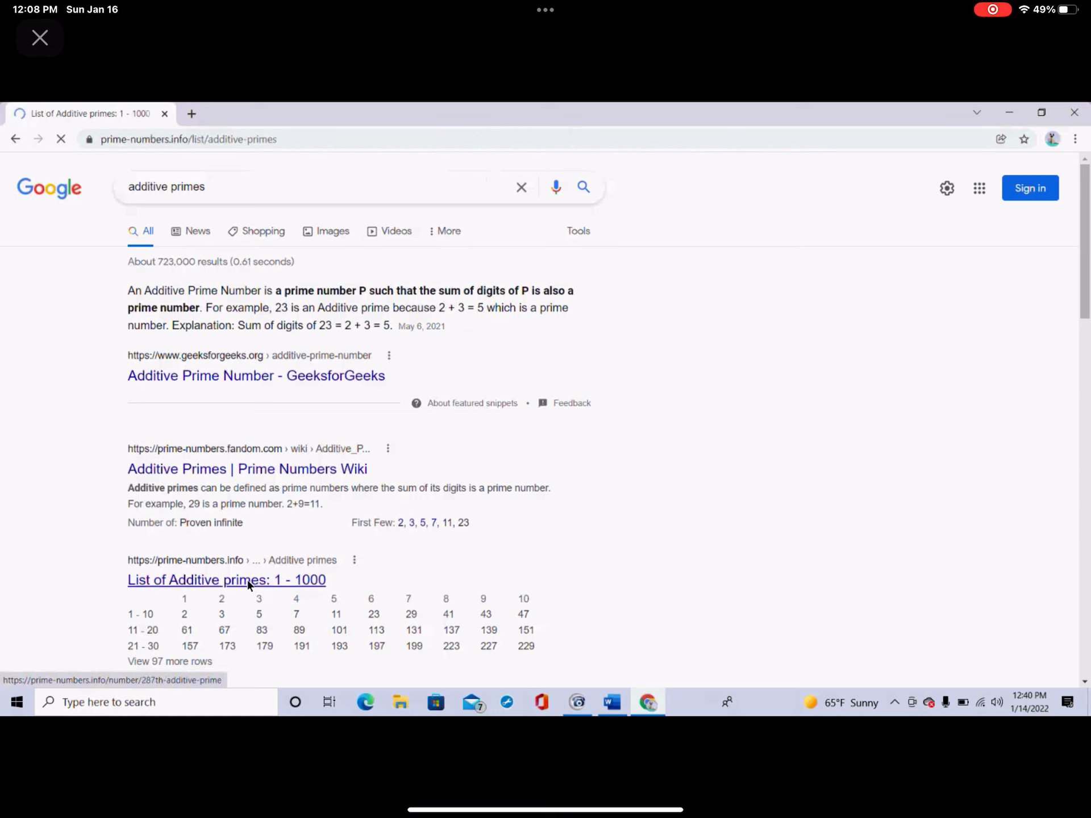
click(226, 579)
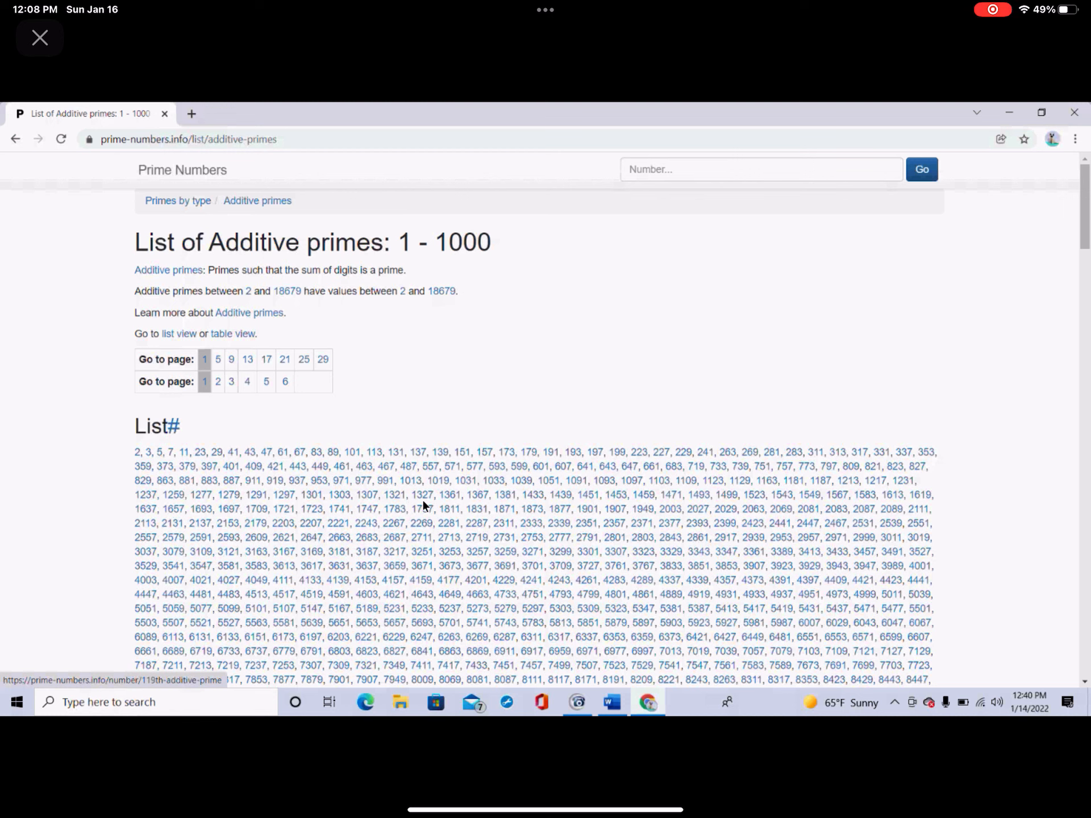
mouse_move(284, 495)
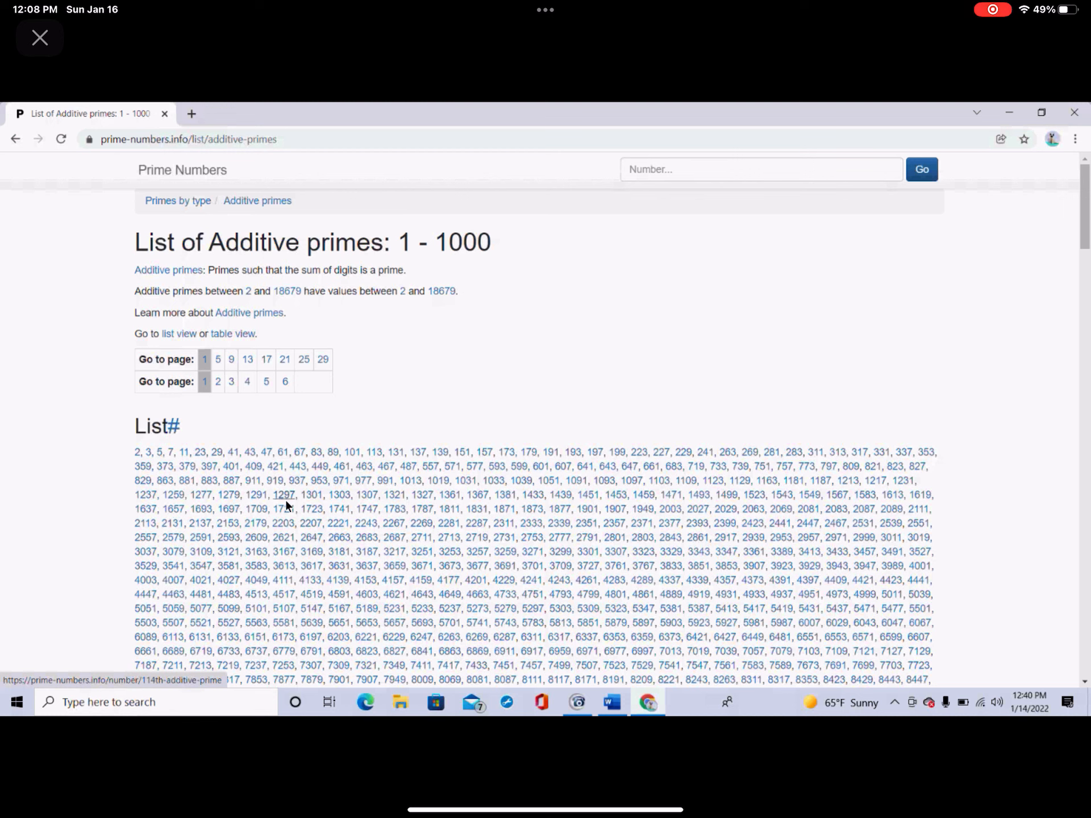
mouse_move(284, 495)
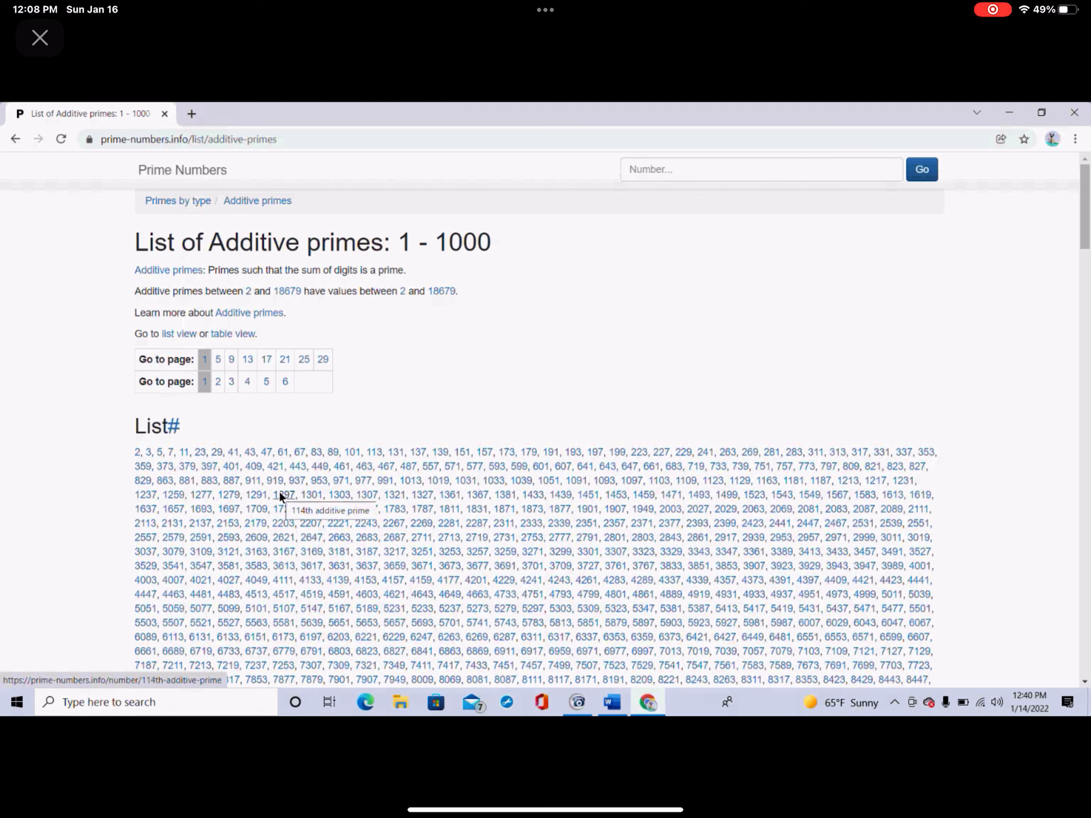
click(284, 495)
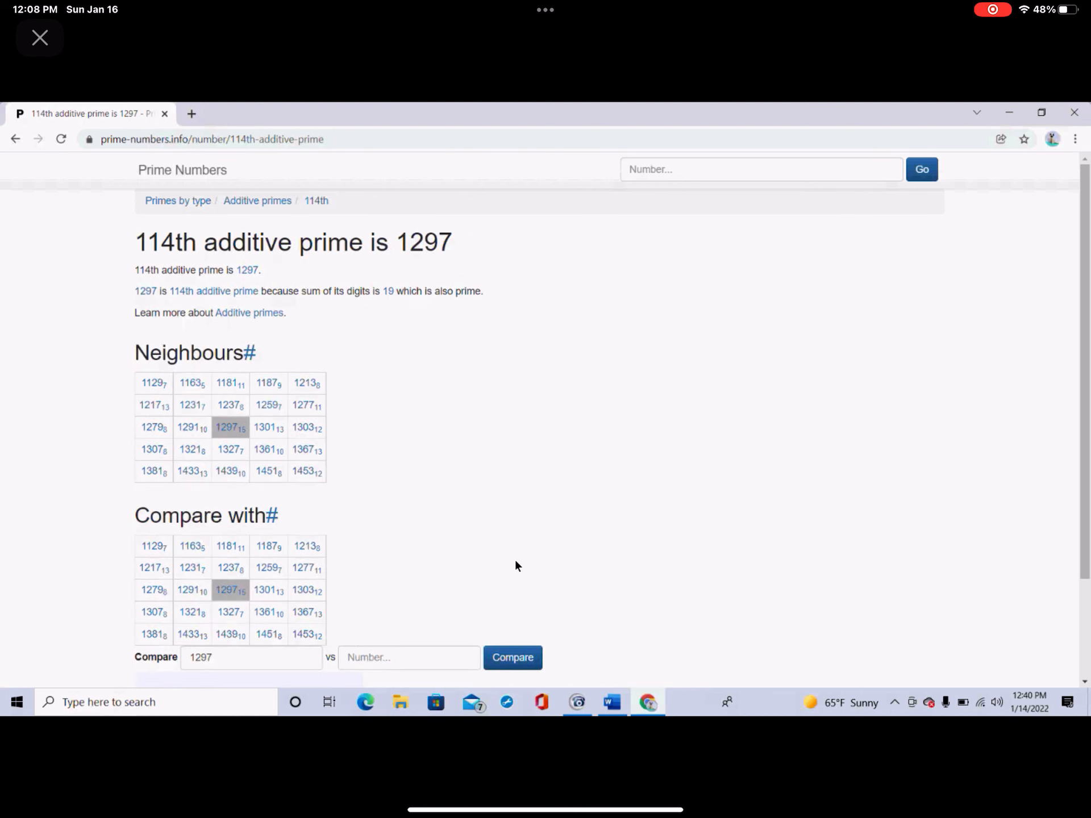